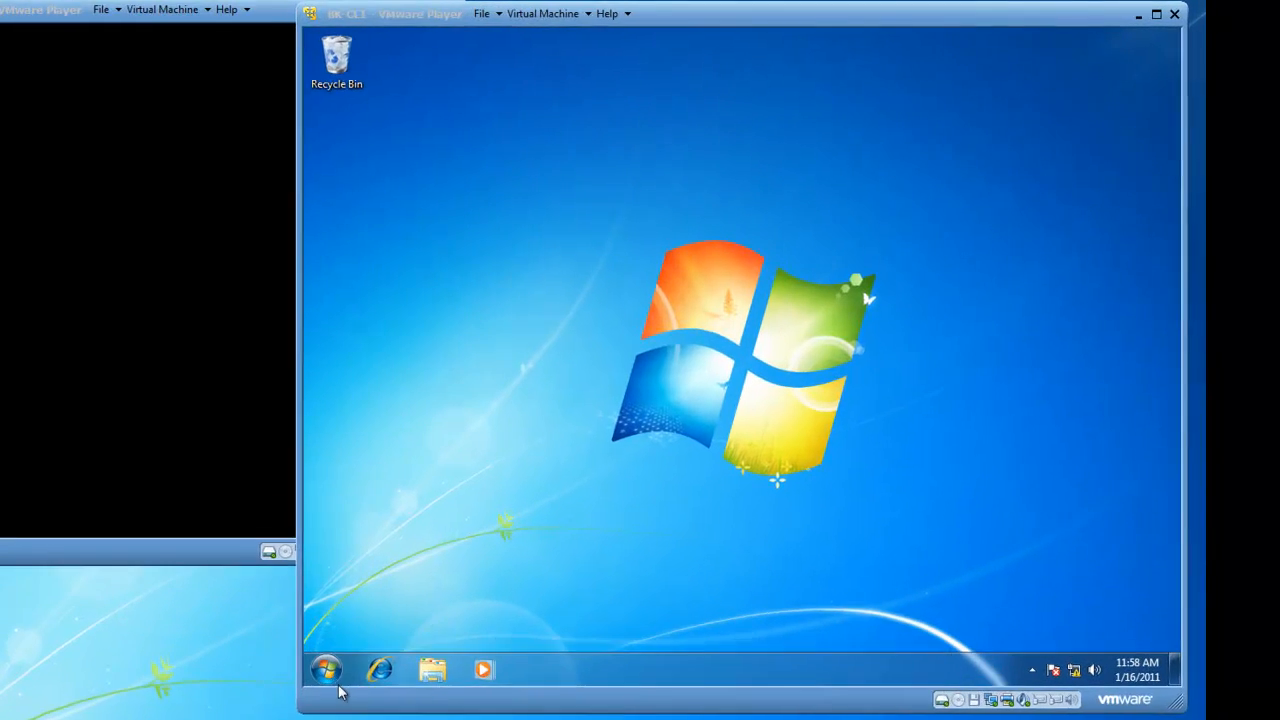
Reach 'Turn Windows features on or off' via Control Panel > Programs > Programs and Features
click(324, 668)
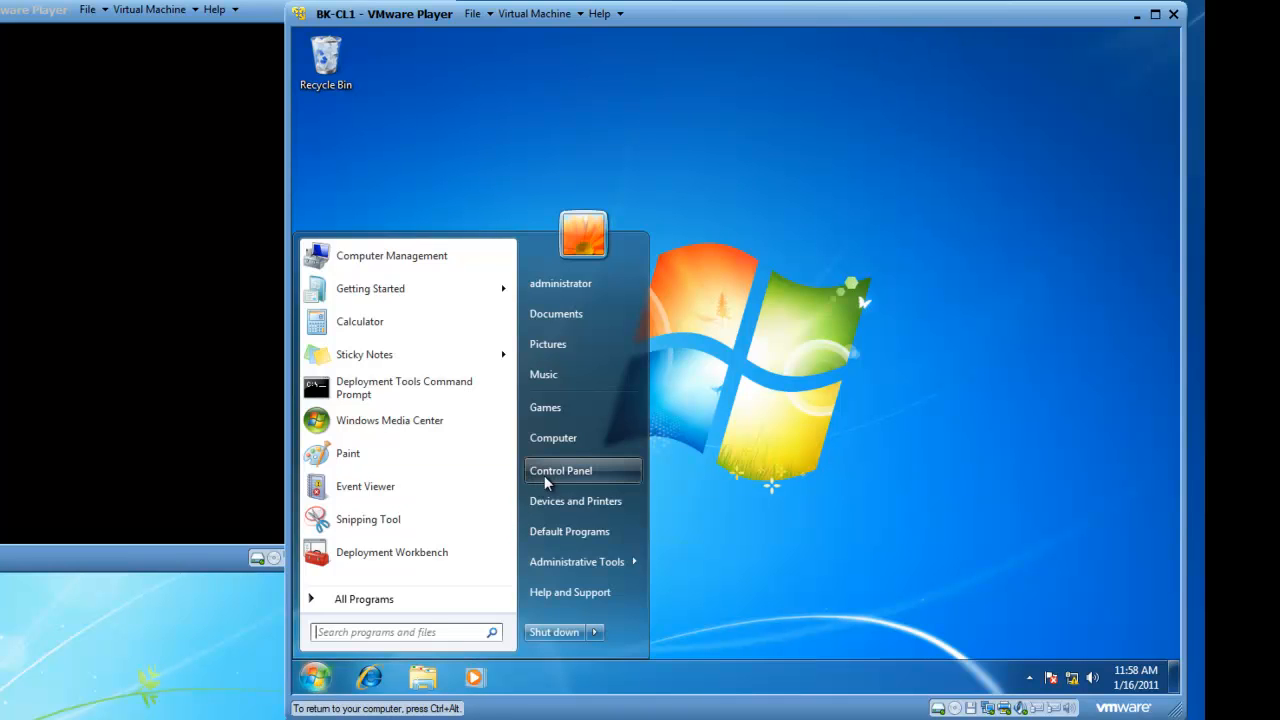
click(560, 470)
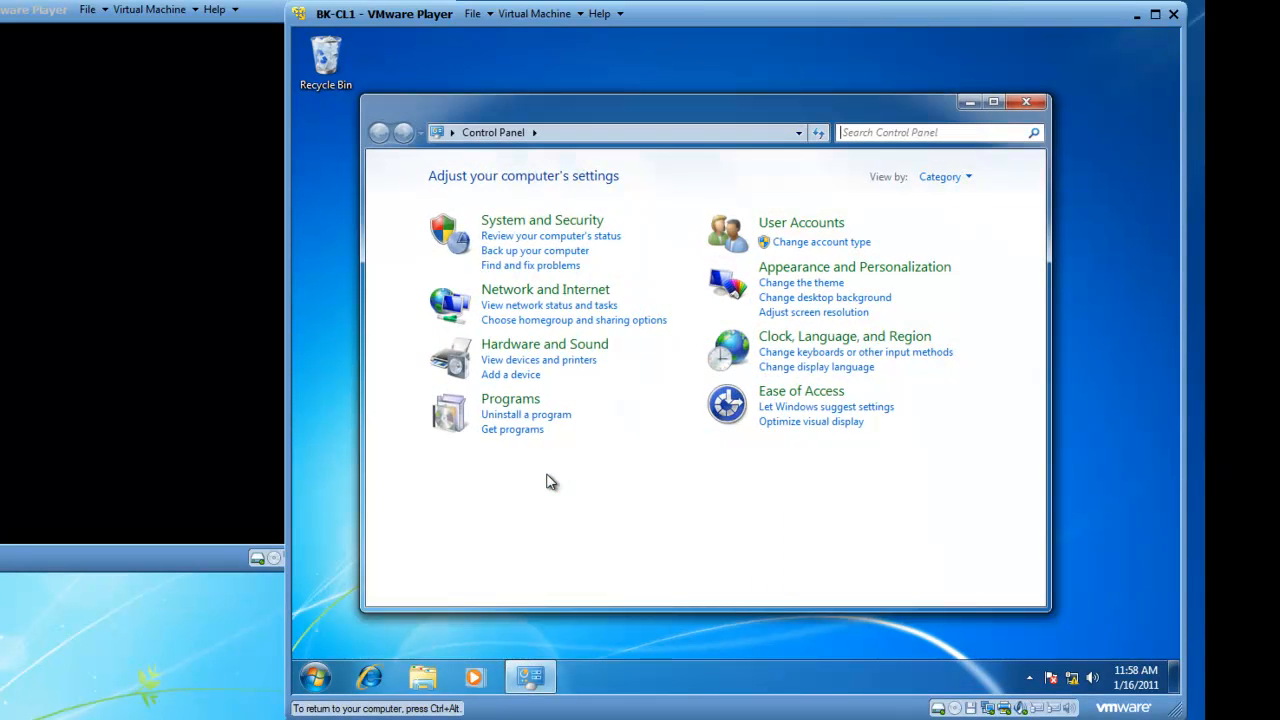
click(510, 398)
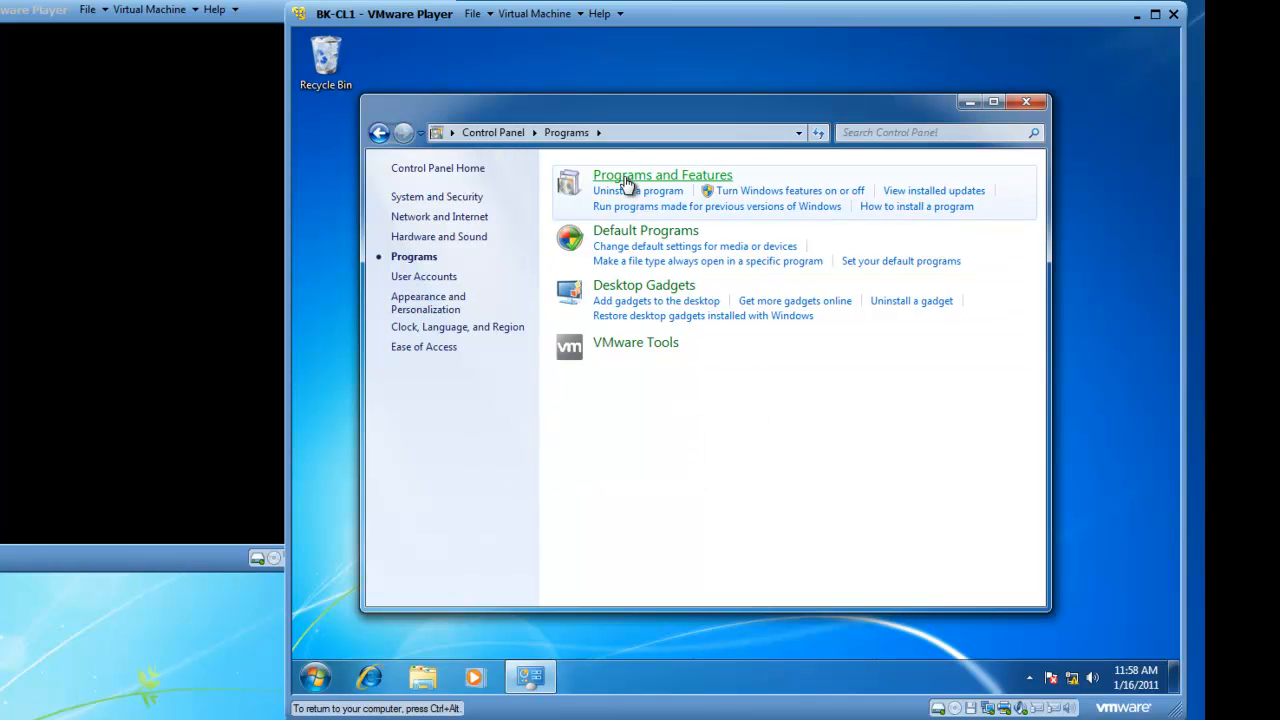
click(662, 174)
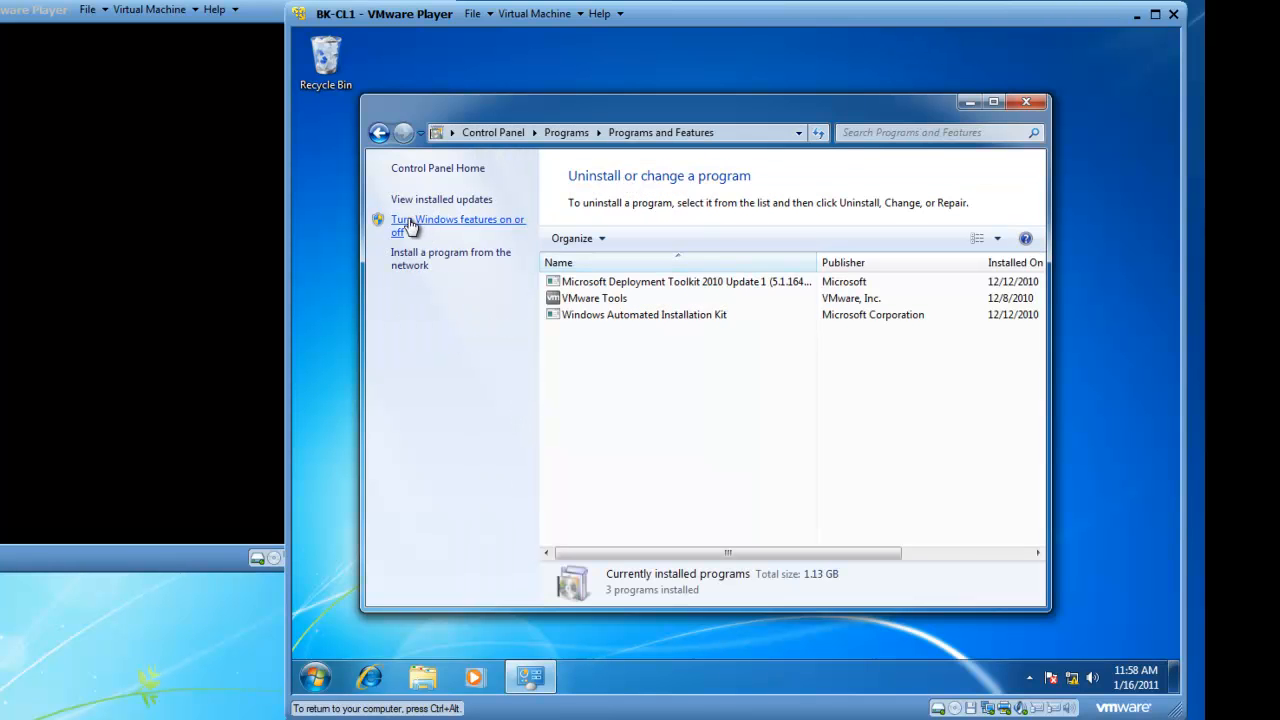
click(455, 225)
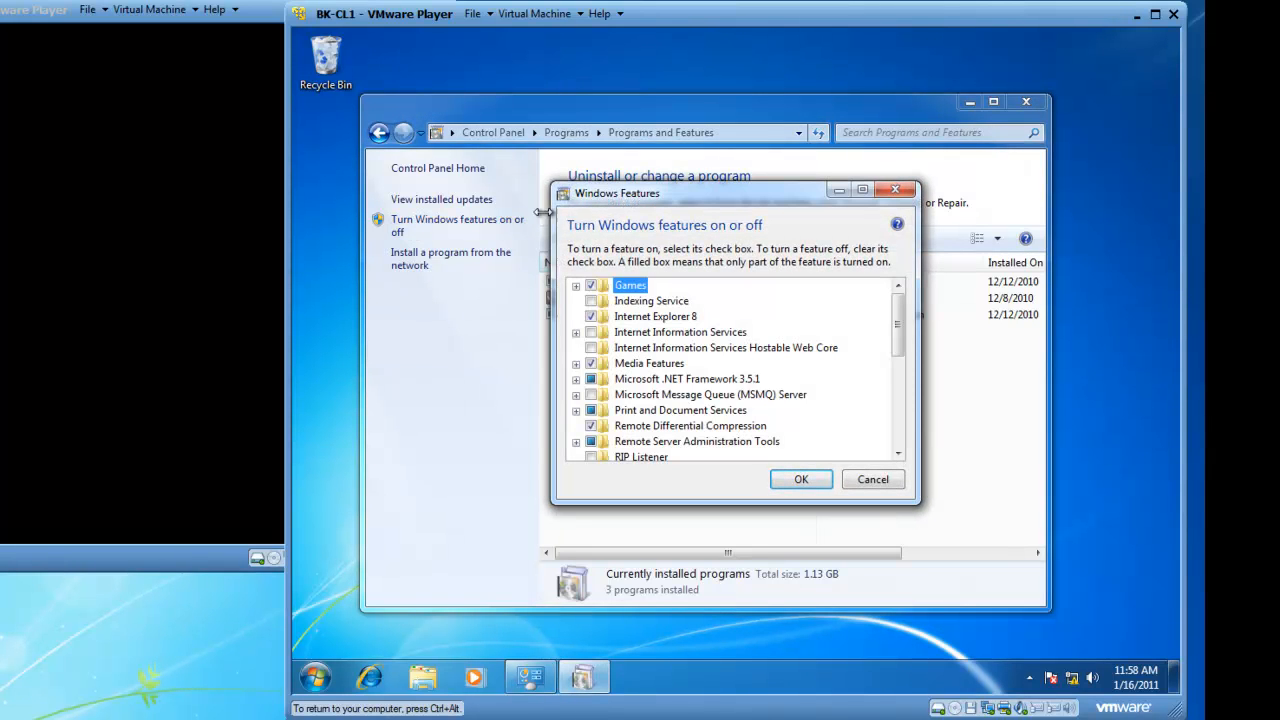
mouse_move(677, 204)
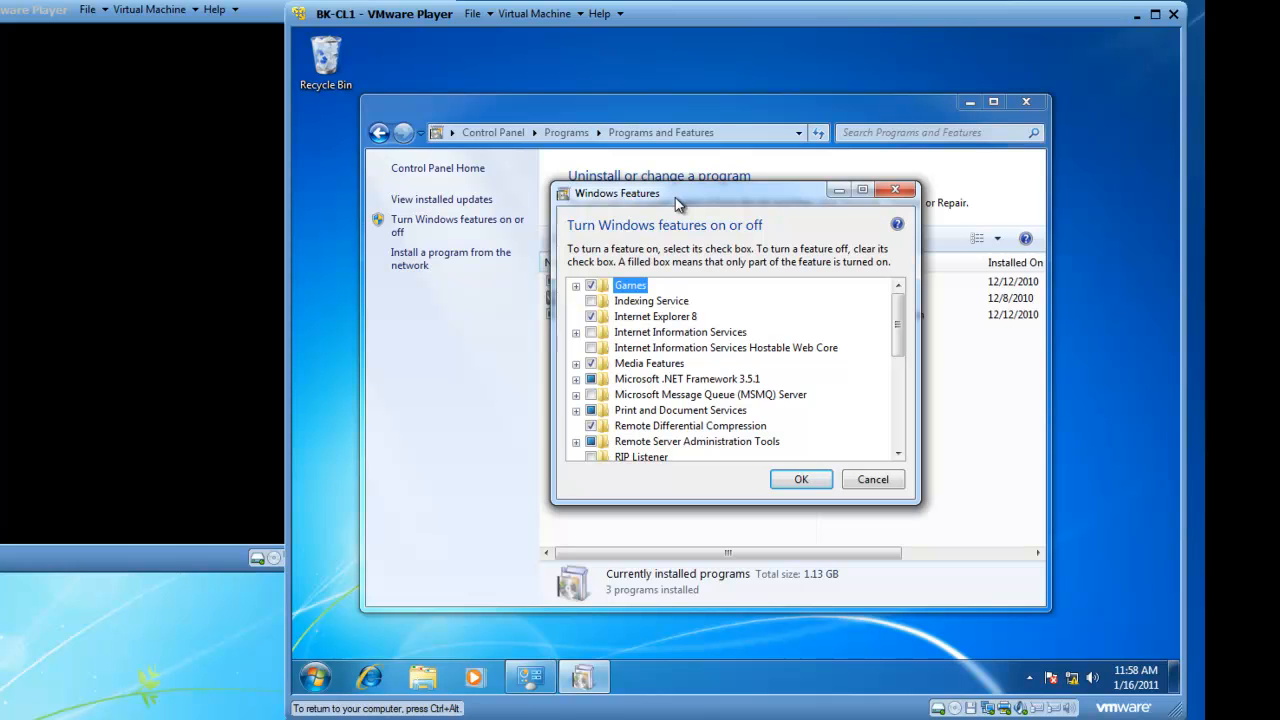
mouse_move(773, 248)
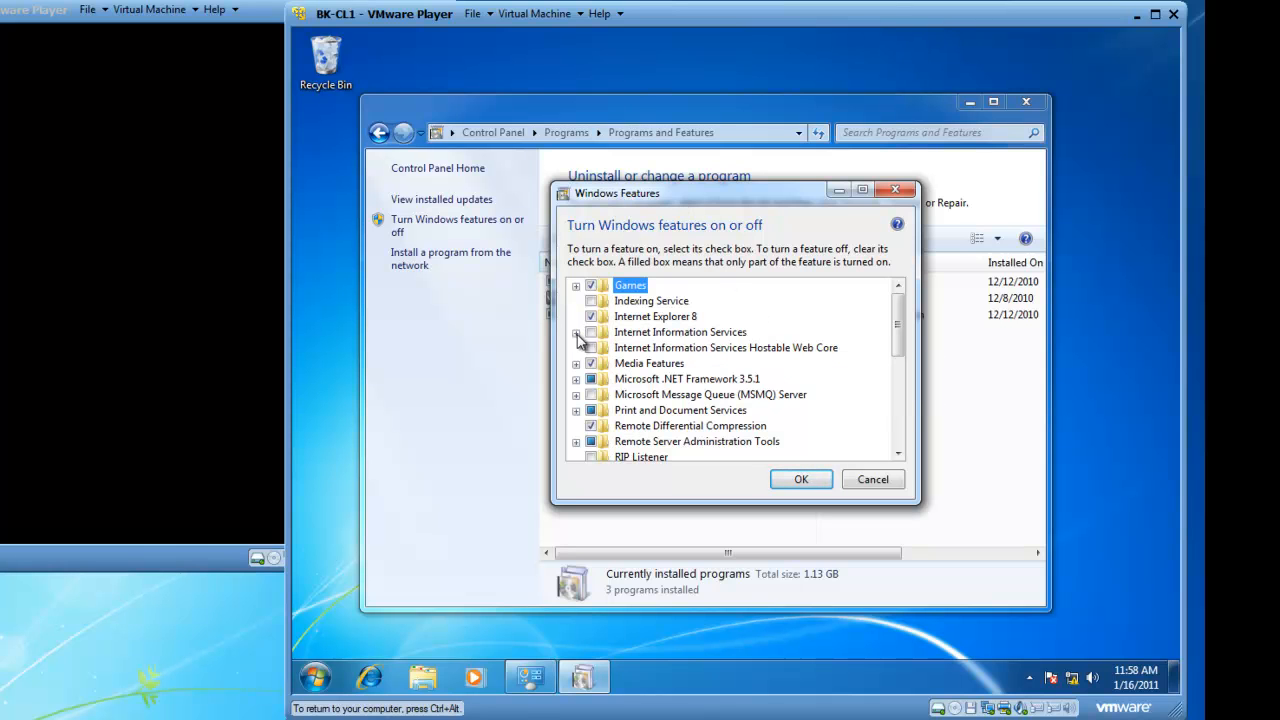
Under Internet Information Services > World Wide Web Services, enable Common HTTP Features
click(577, 332)
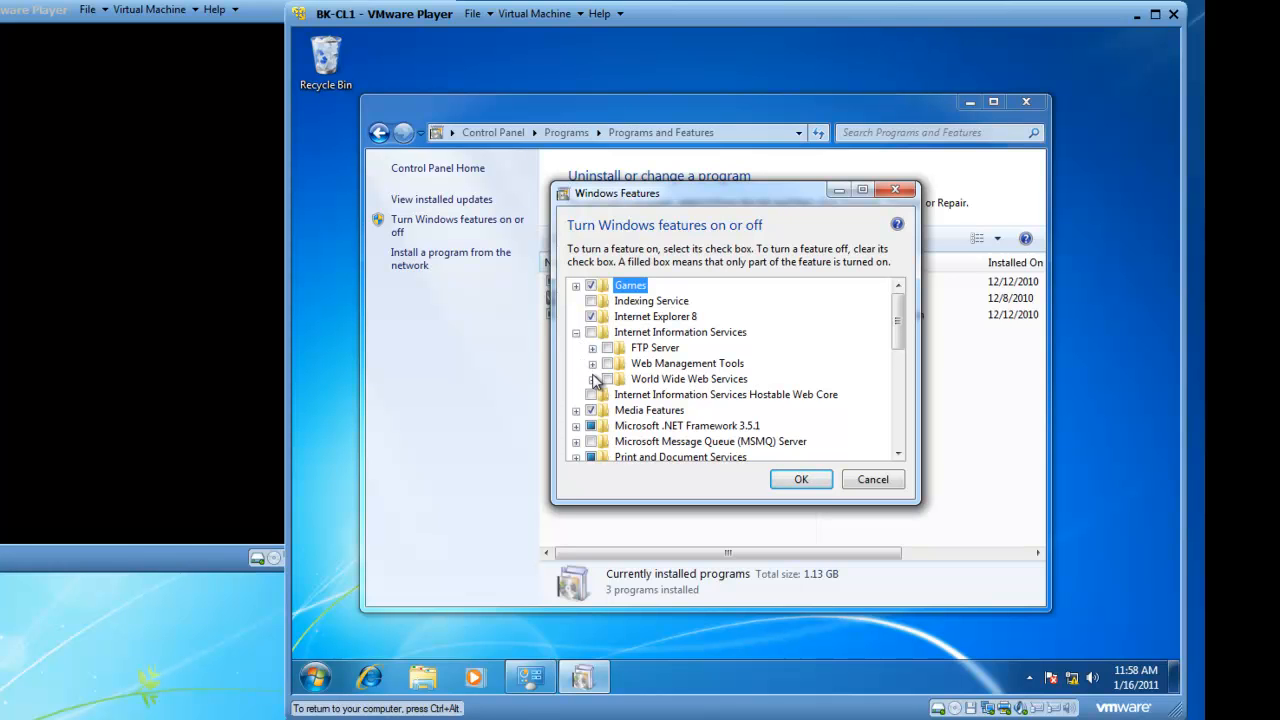
click(592, 378)
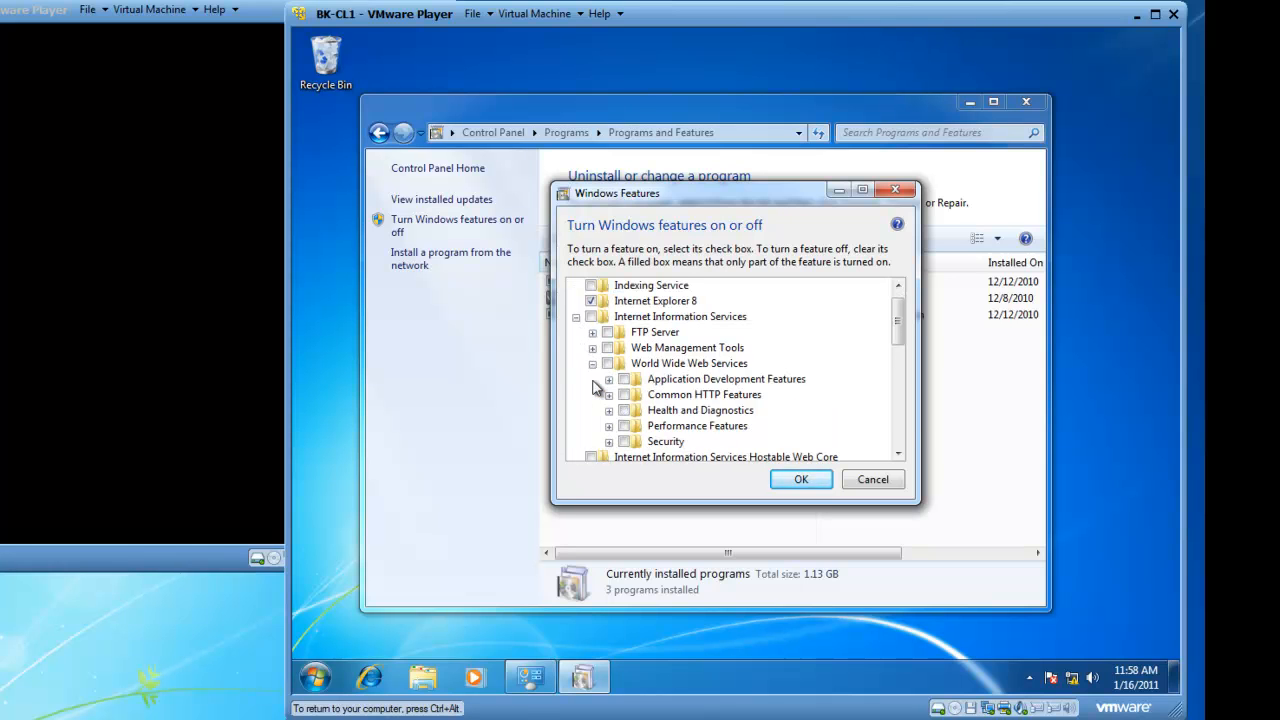
mouse_move(885, 480)
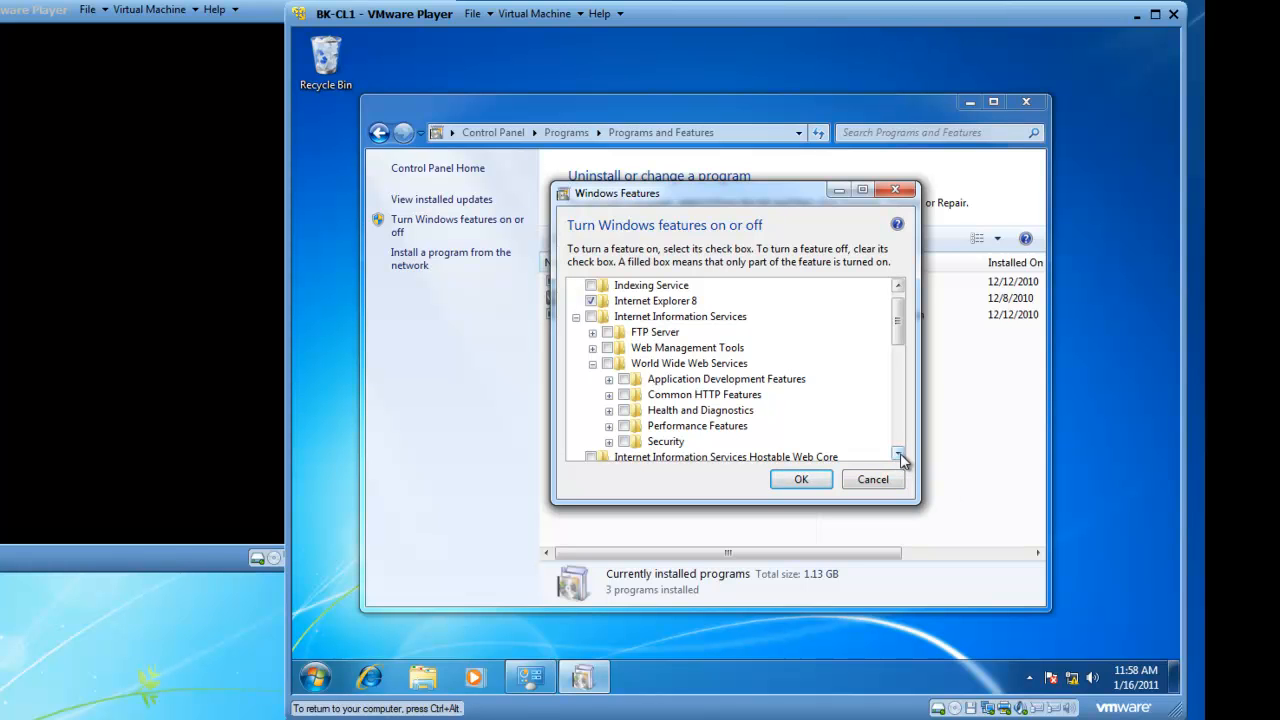
scroll(down, 3)
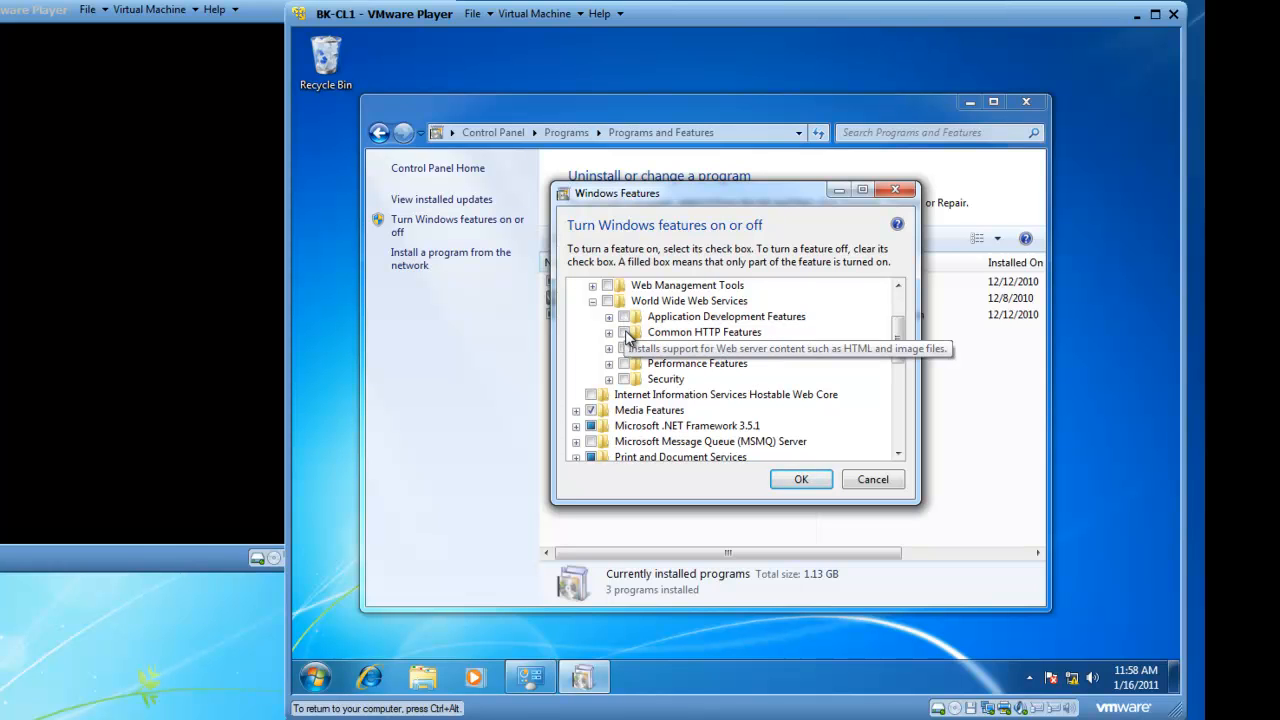
click(704, 331)
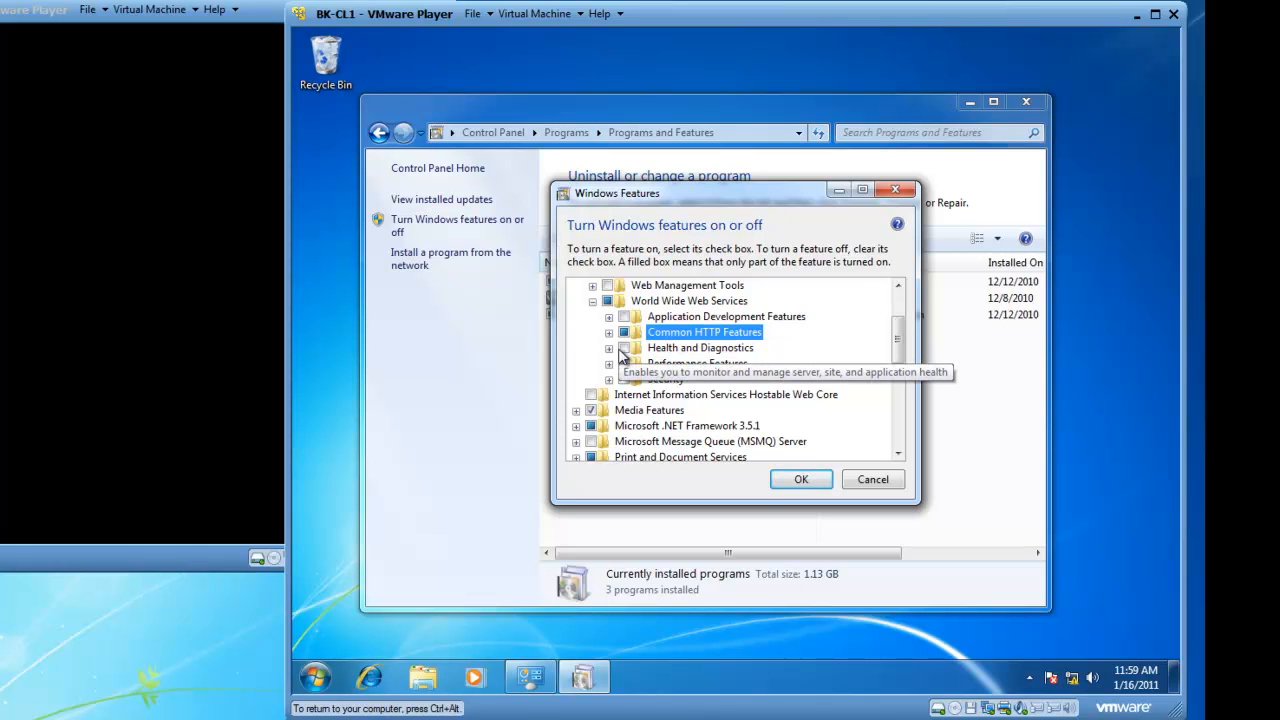
click(700, 347)
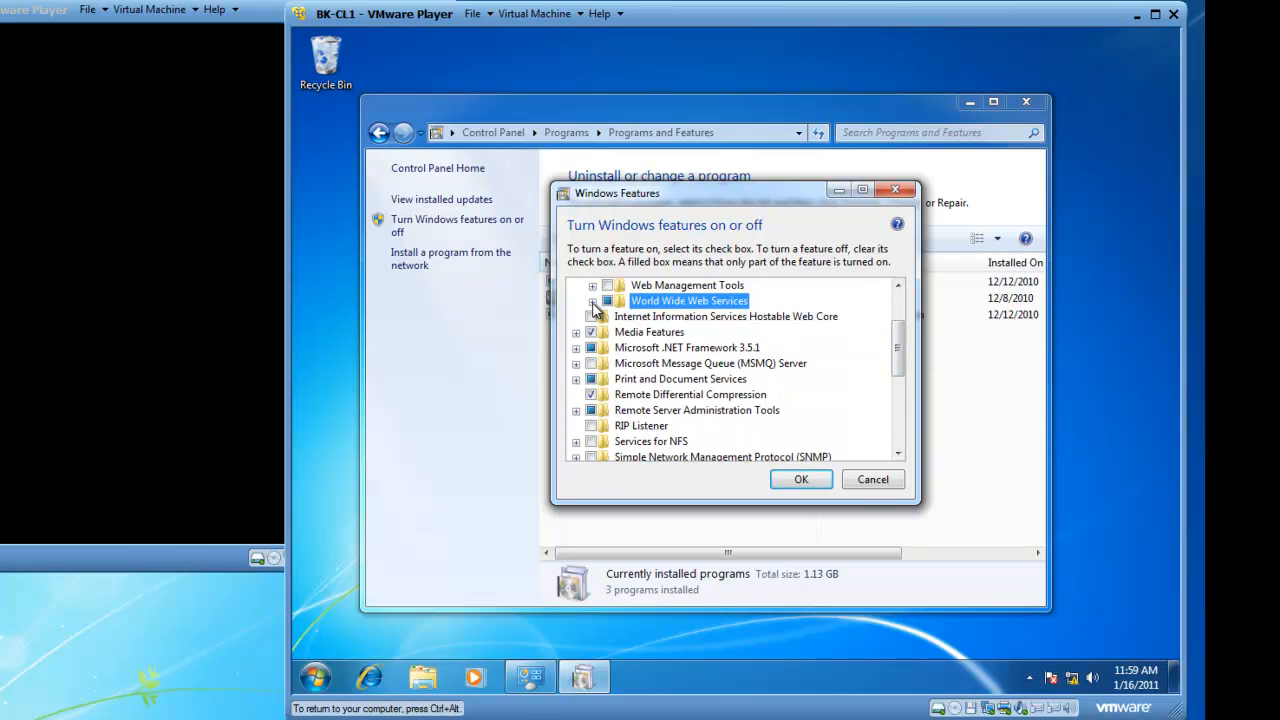
Under Web Management Tools, enable the IIS Management Console
click(576, 285)
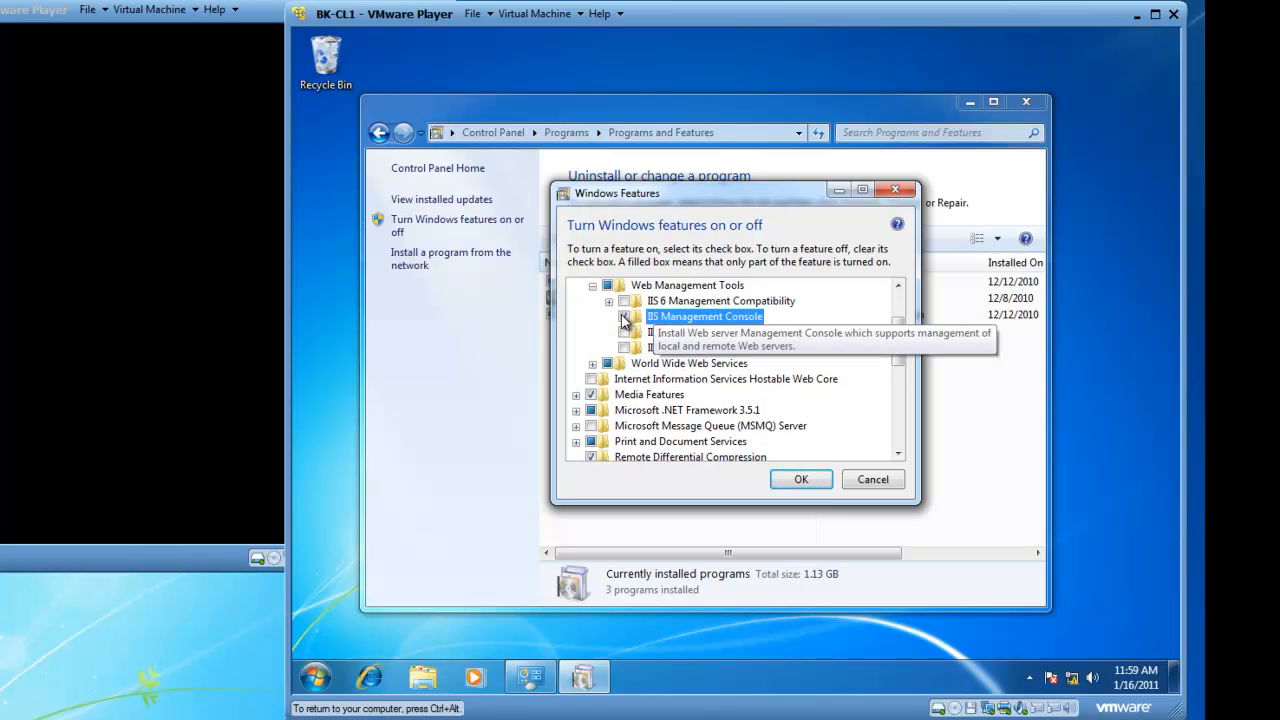
click(626, 316)
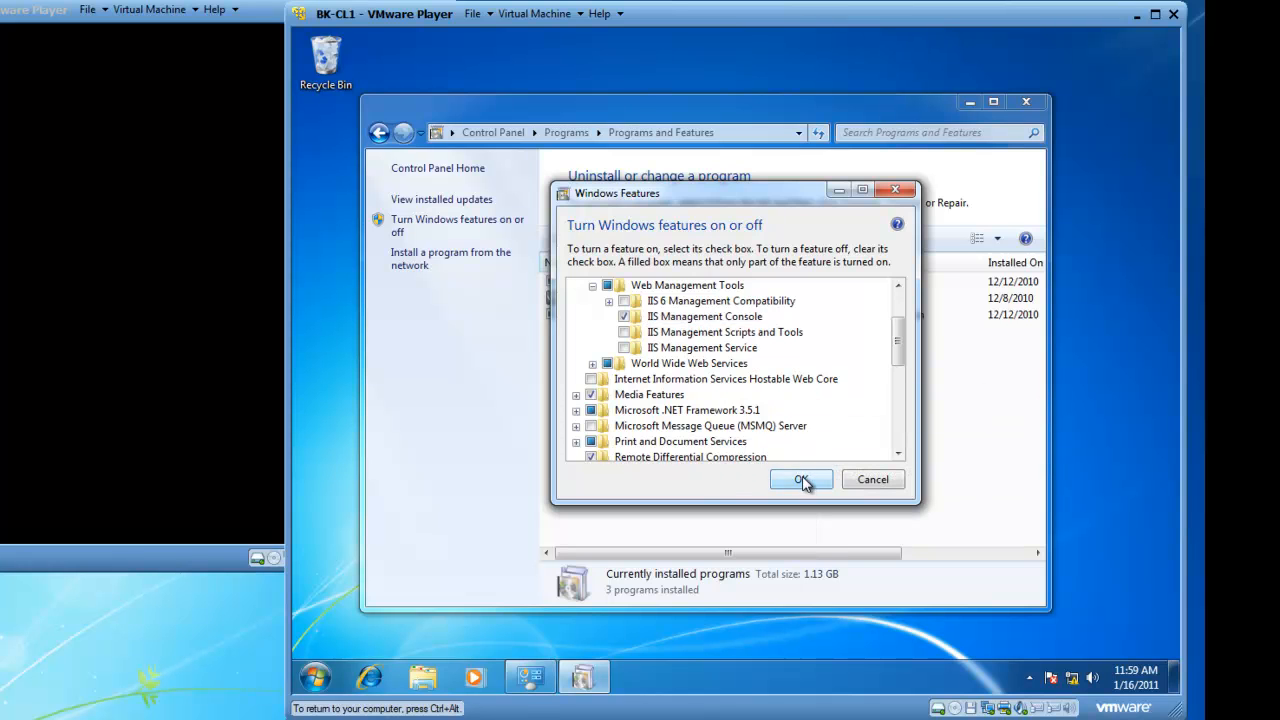
Apply the IIS feature changes with OK and close Control Panel once installation completes
click(801, 479)
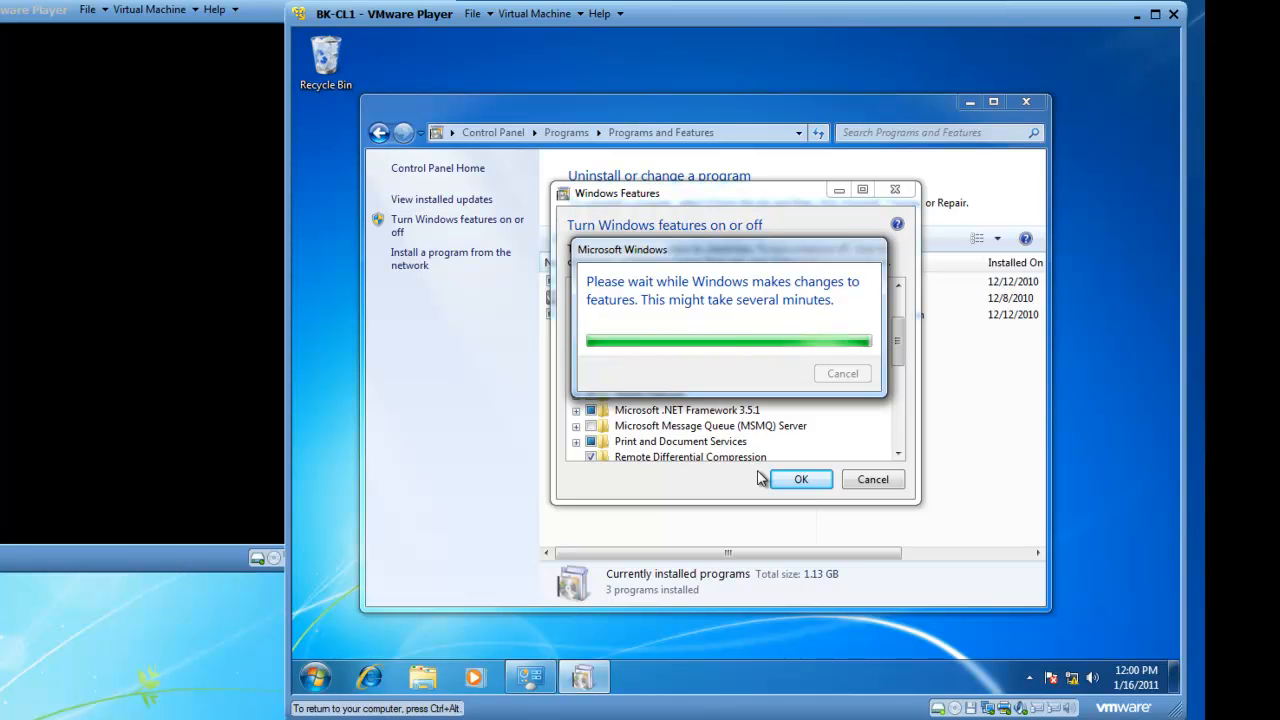
click(801, 479)
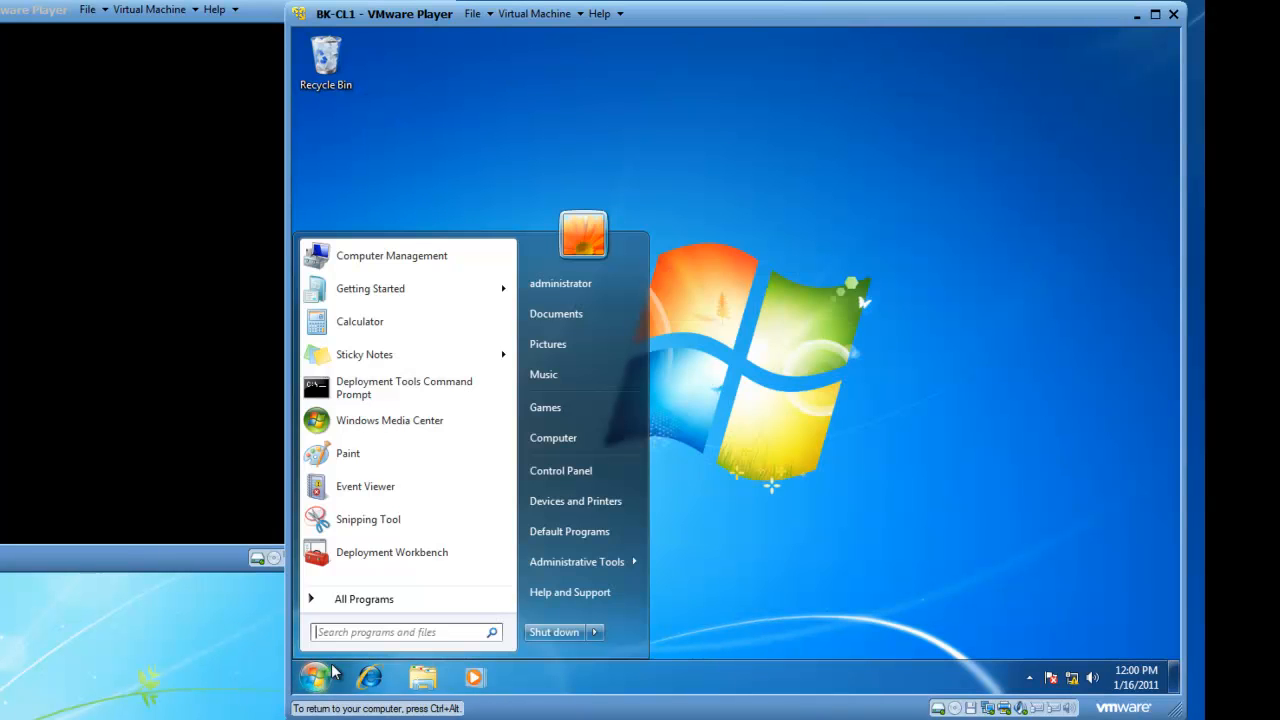
Reach Administrative Tools via Control Panel > System and Security and select the IIS Manager shortcut
click(560, 470)
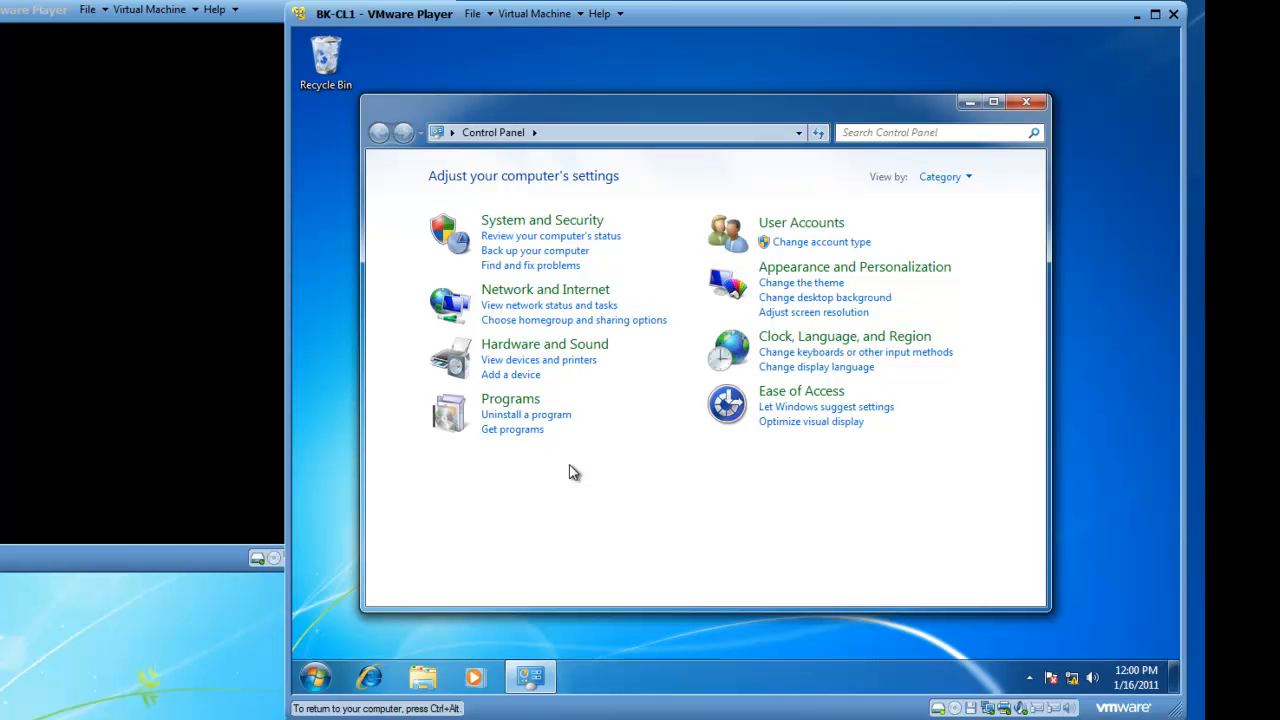
click(542, 219)
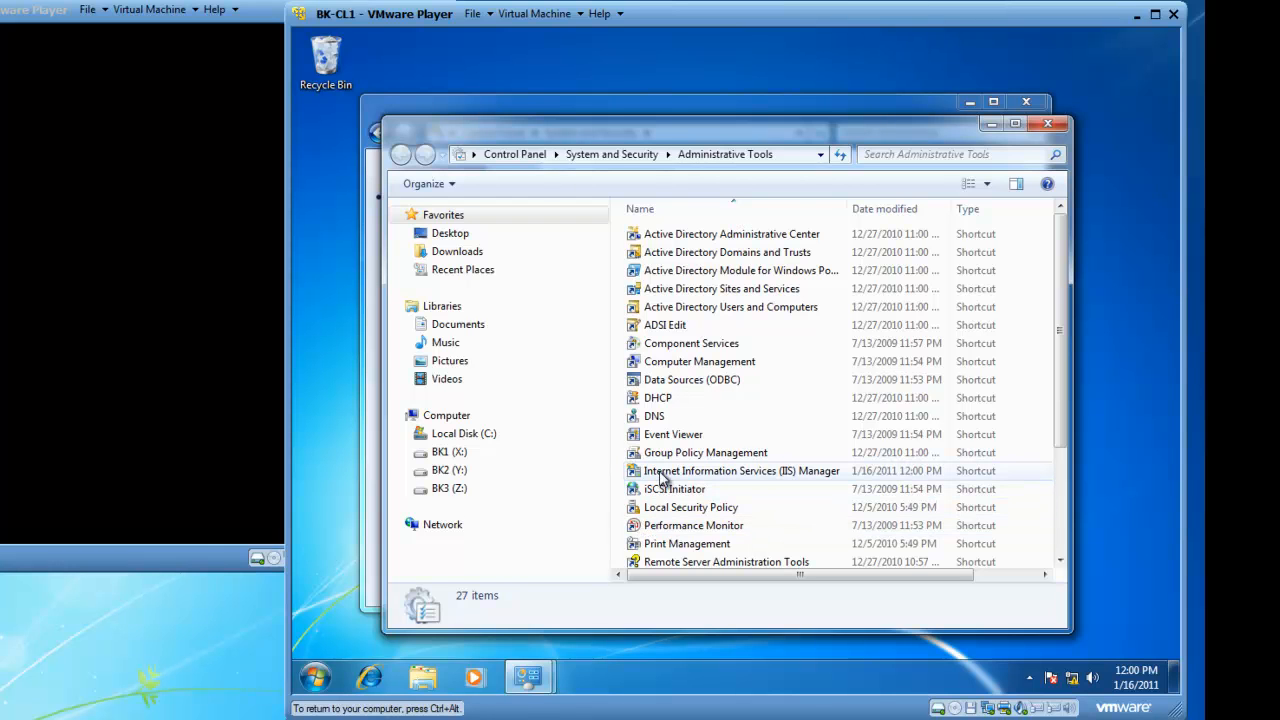
mouse_move(667, 476)
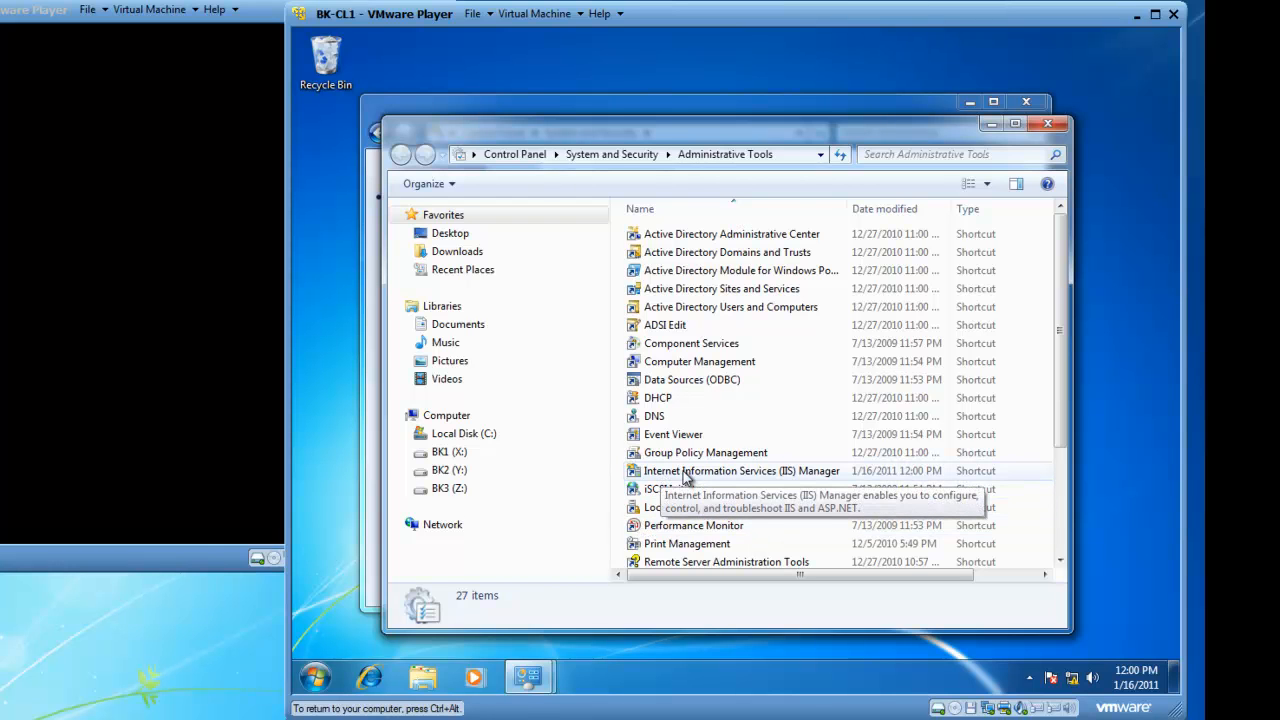
click(739, 470)
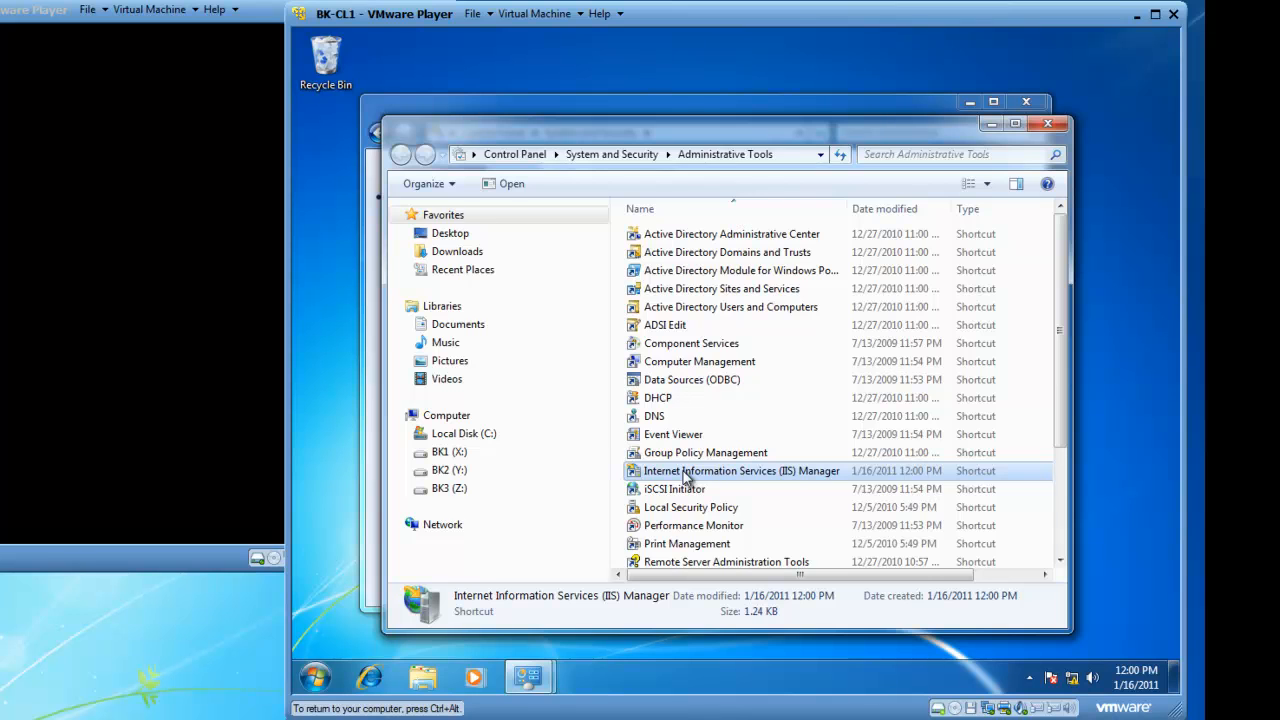
Launch IIS Manager and expand BK-CL1 > Sites to list the websites
double_click(741, 470)
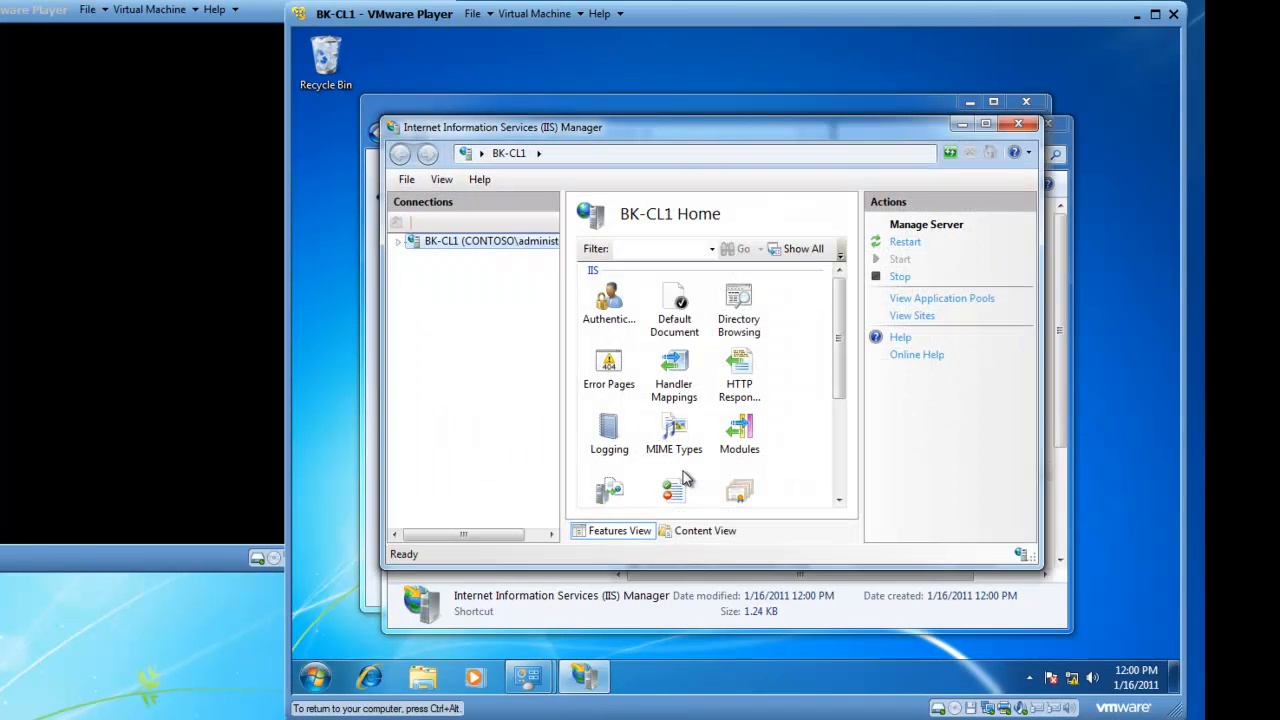
mouse_move(477, 281)
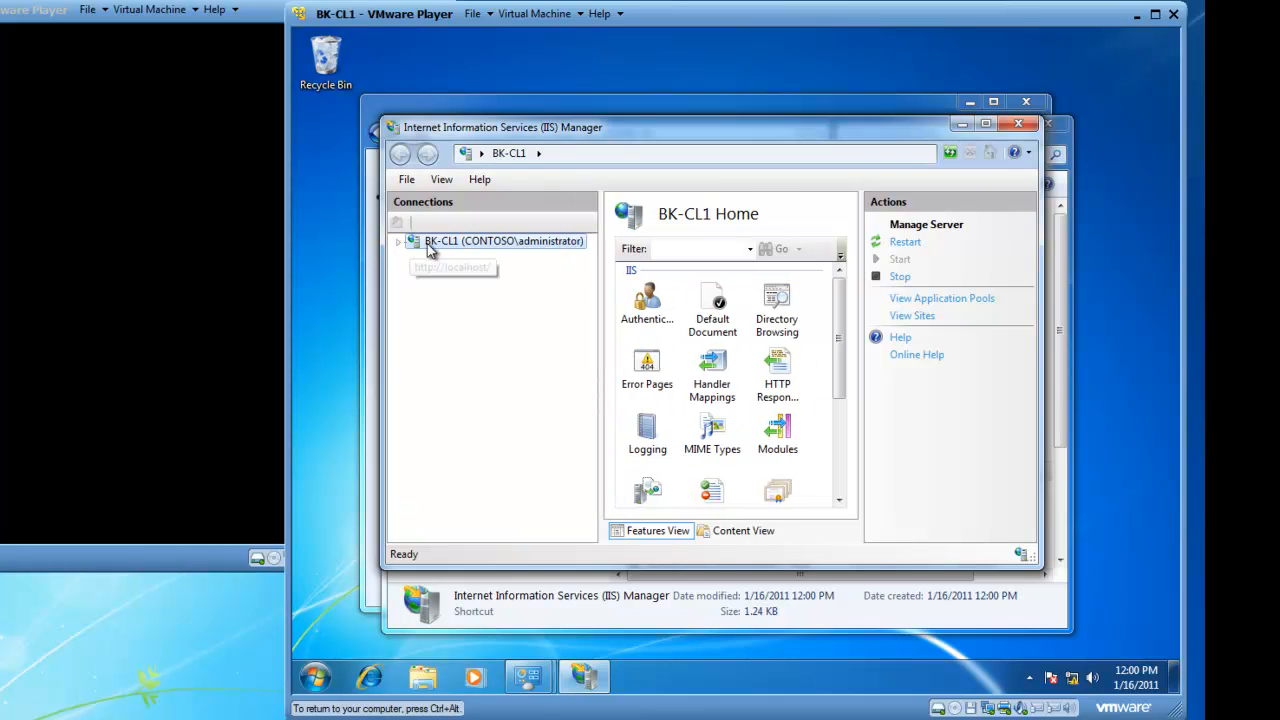
mouse_move(430, 245)
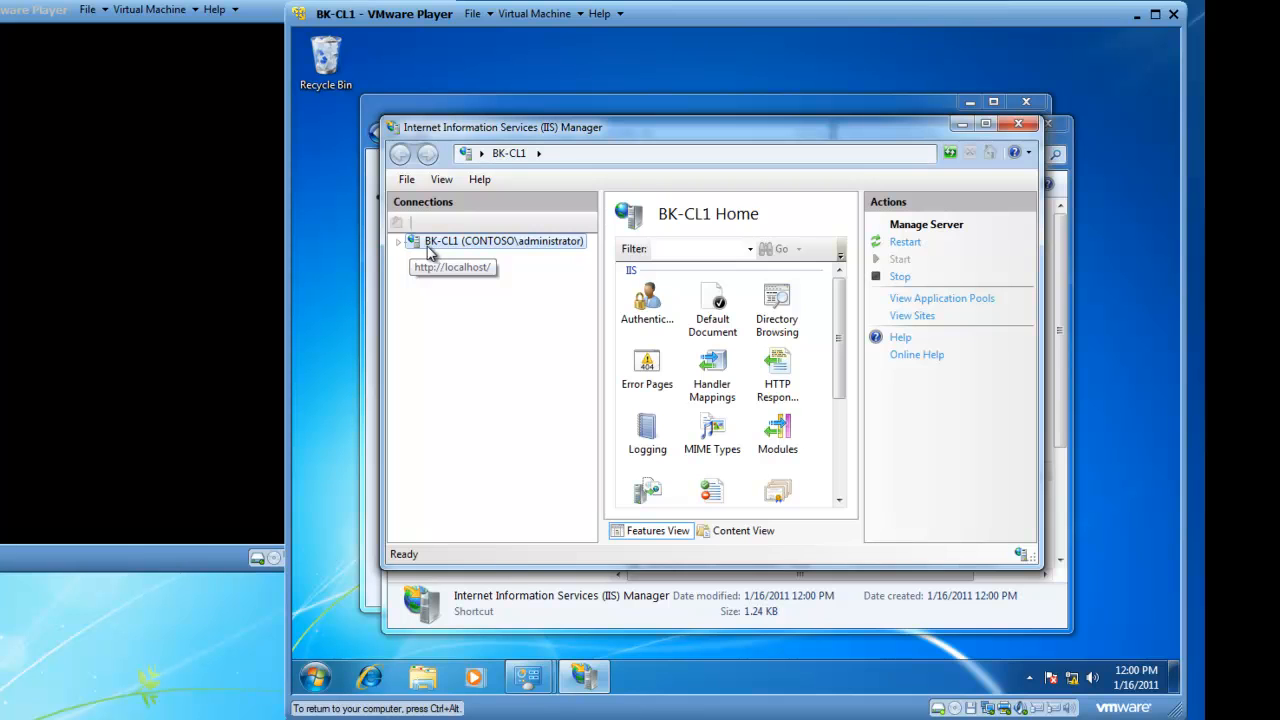
click(398, 241)
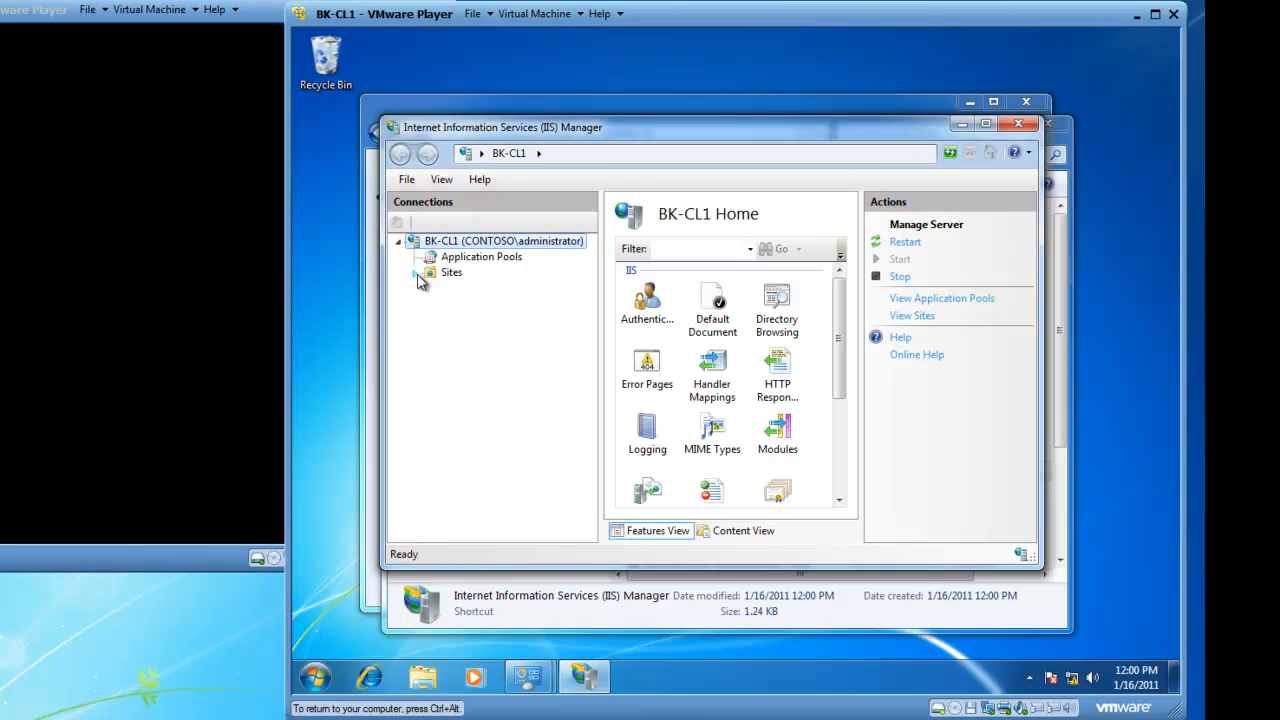
click(421, 272)
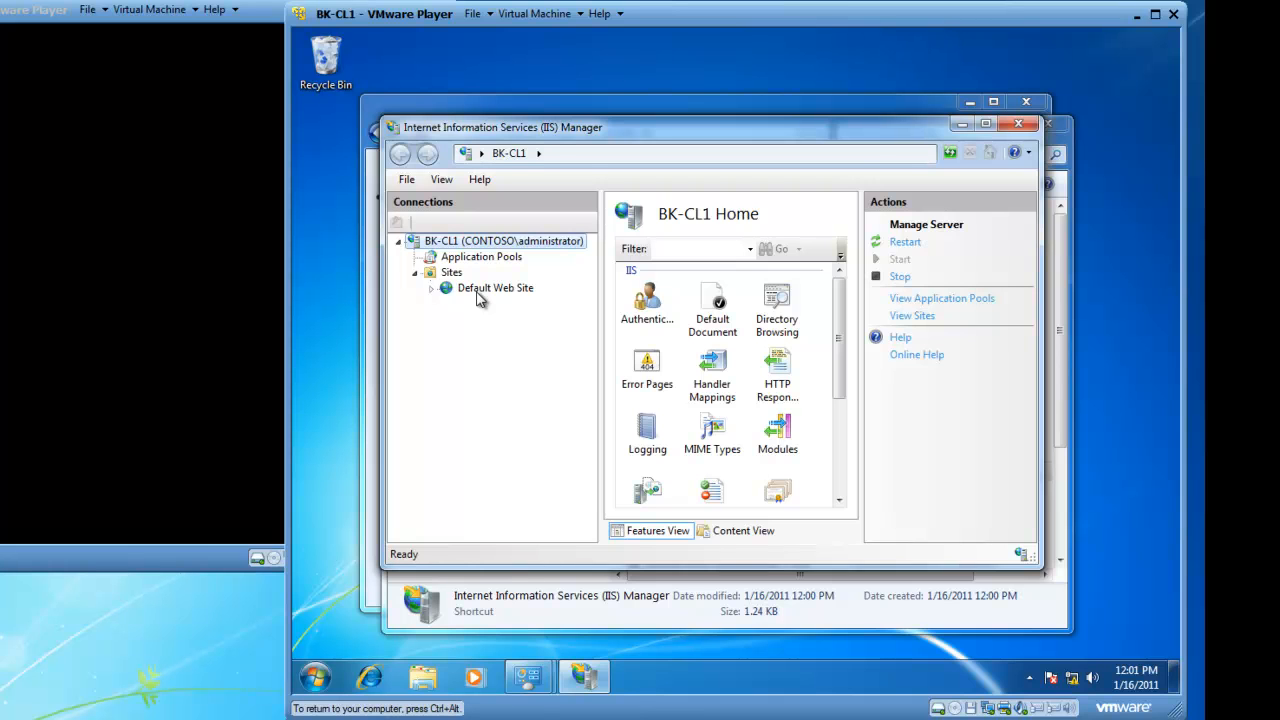
click(451, 272)
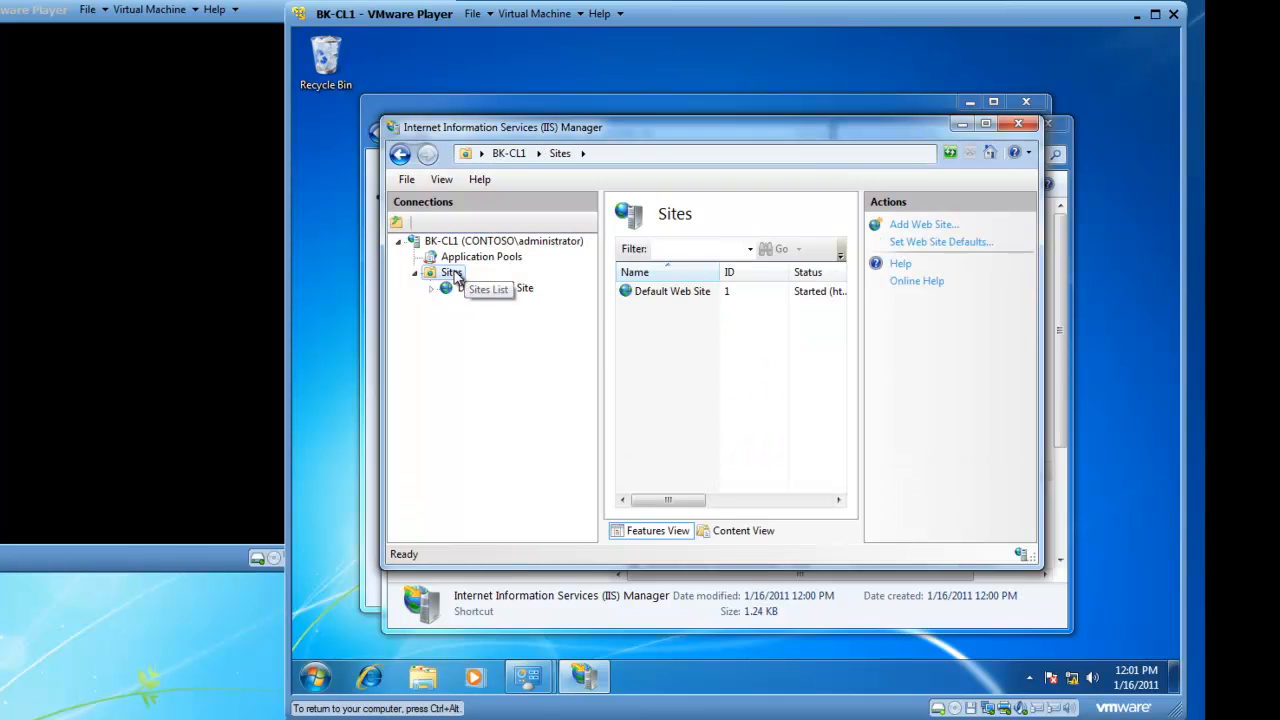
Start Add Web Site from the Sites context menu with site name 'Intranet'
right_click(449, 272)
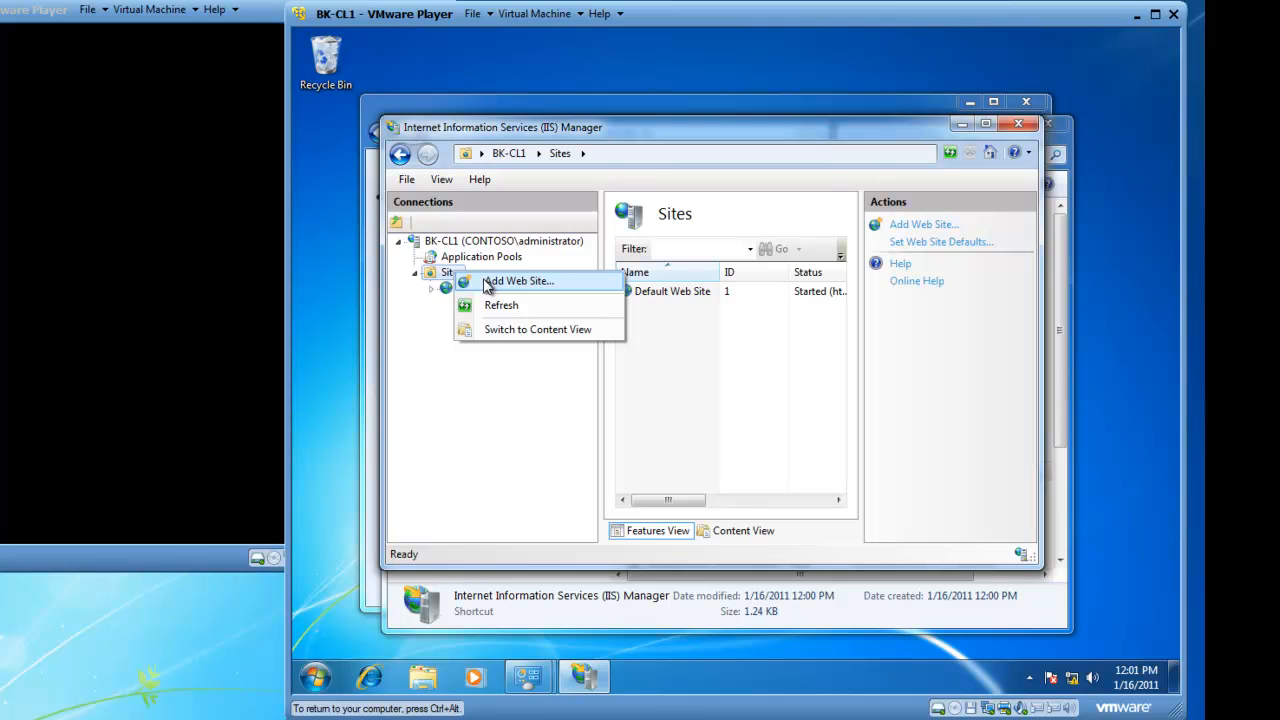
click(518, 281)
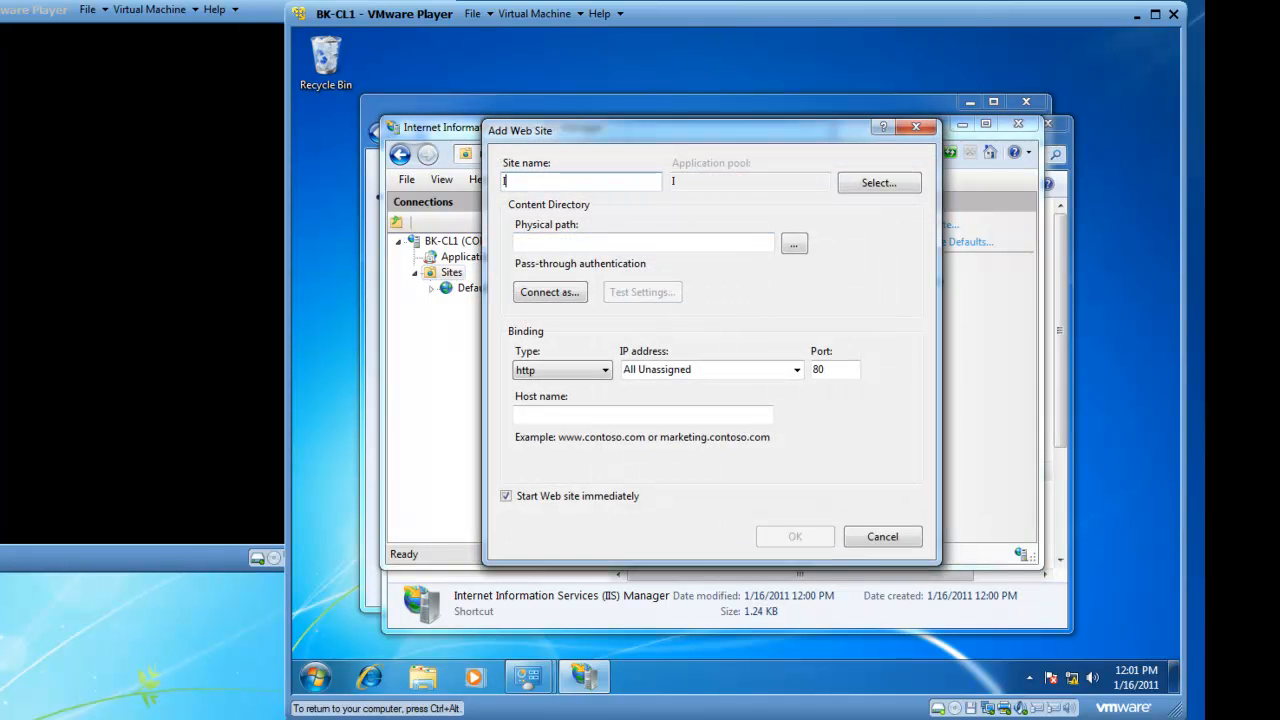
text(Intranet)
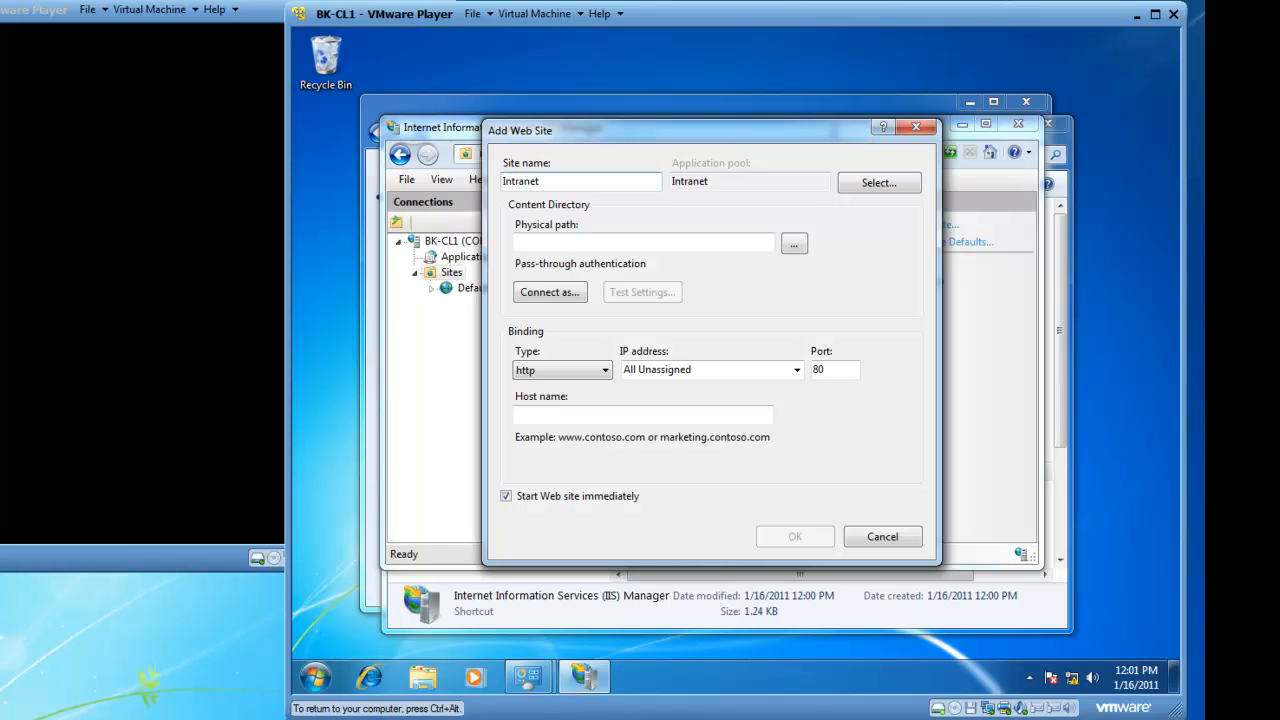
Set the Physical path to C:\inetpub\wwwroot using the folder autocomplete
click(643, 243)
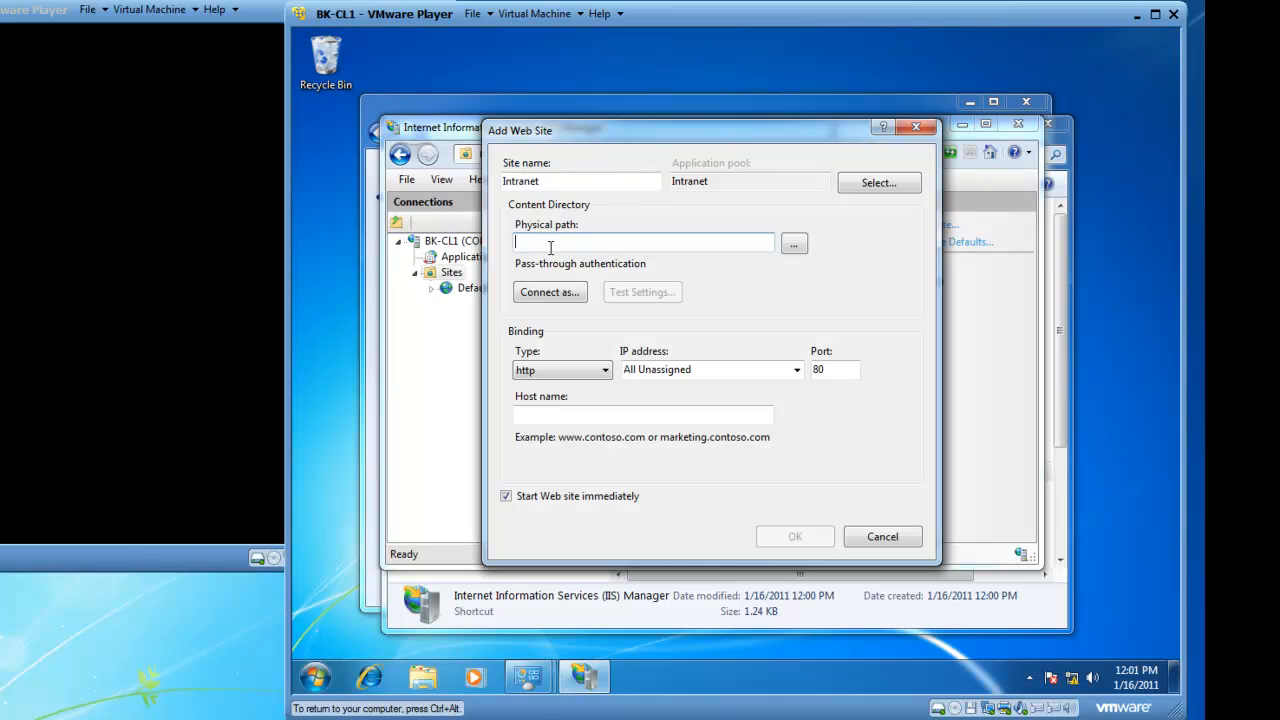
text(C:\)
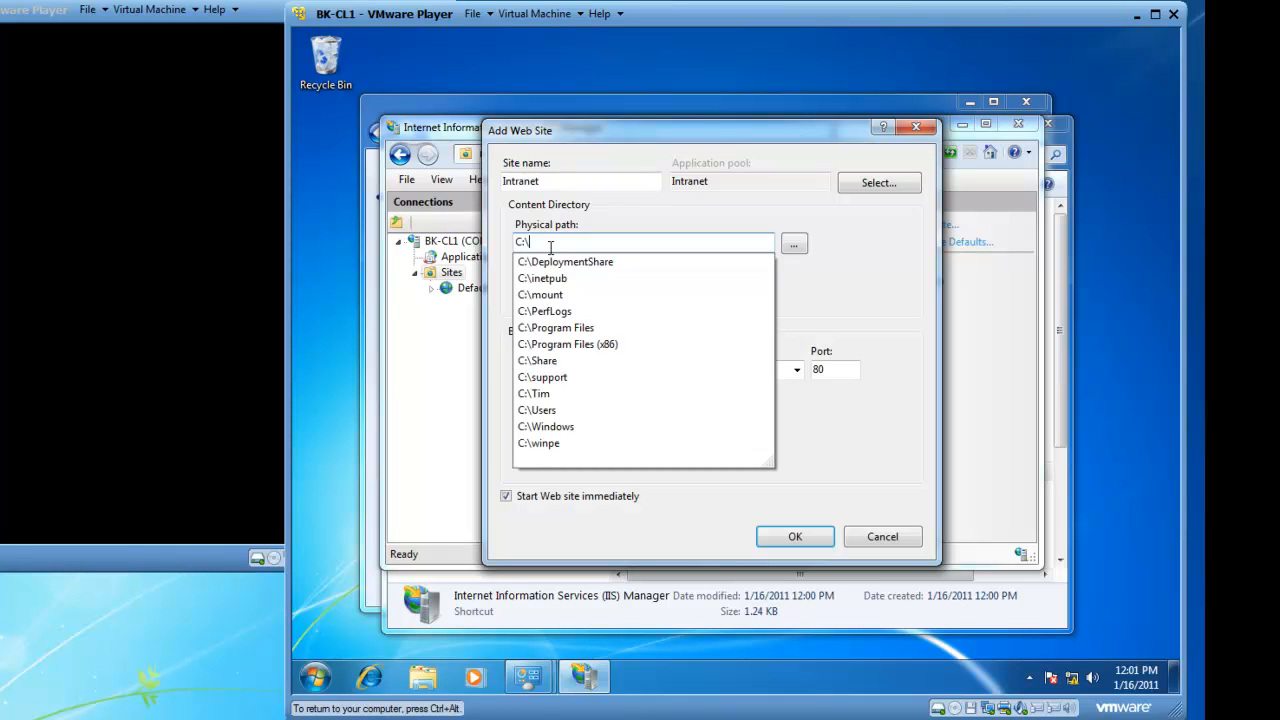
click(540, 278)
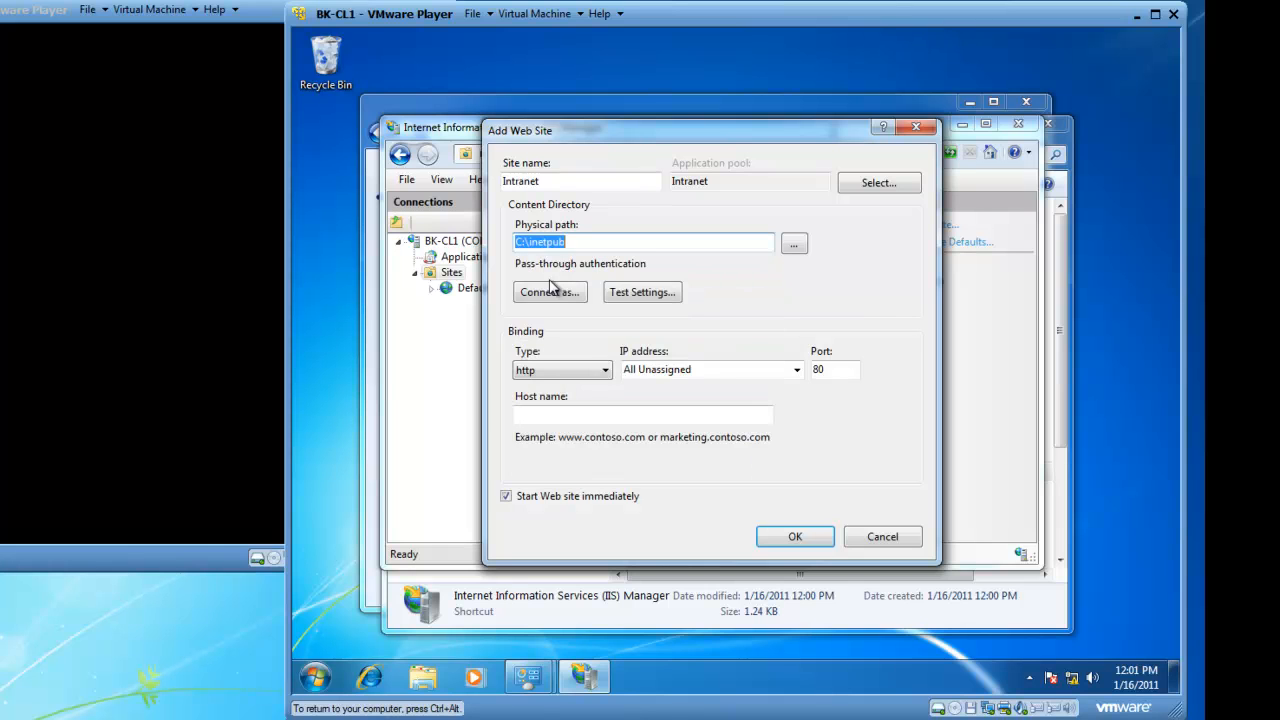
text(\)
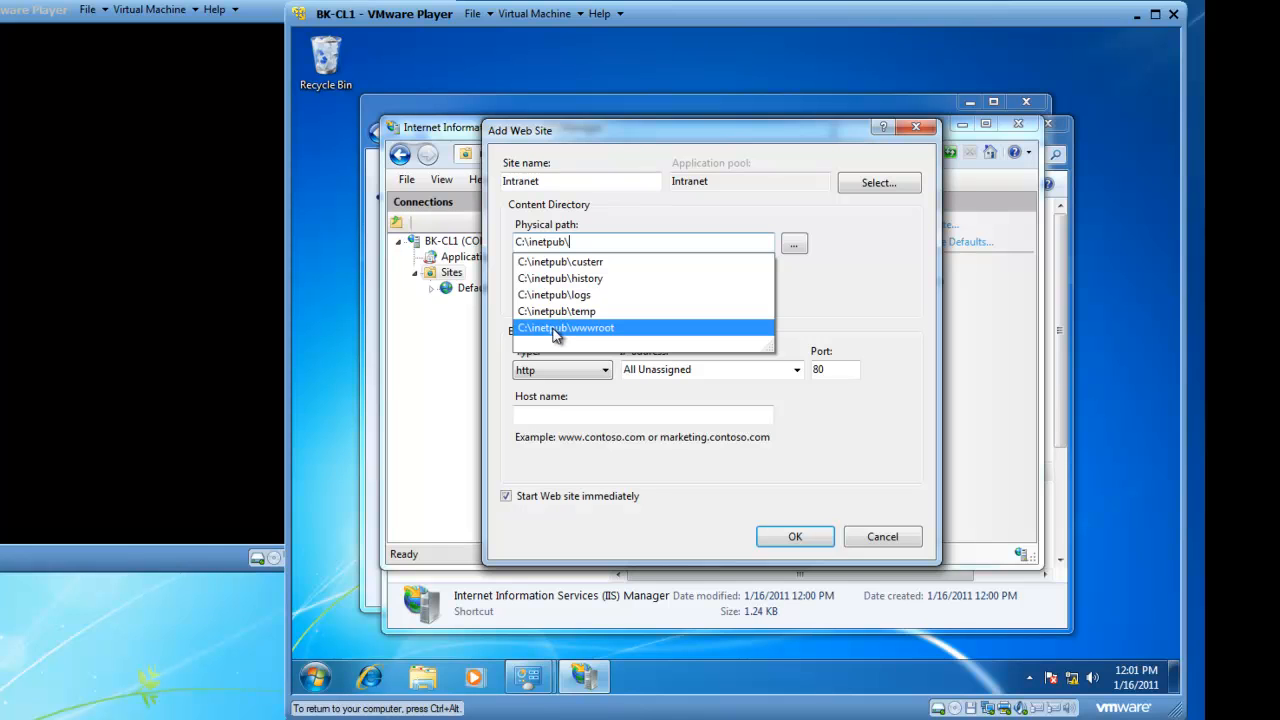
mouse_move(569, 333)
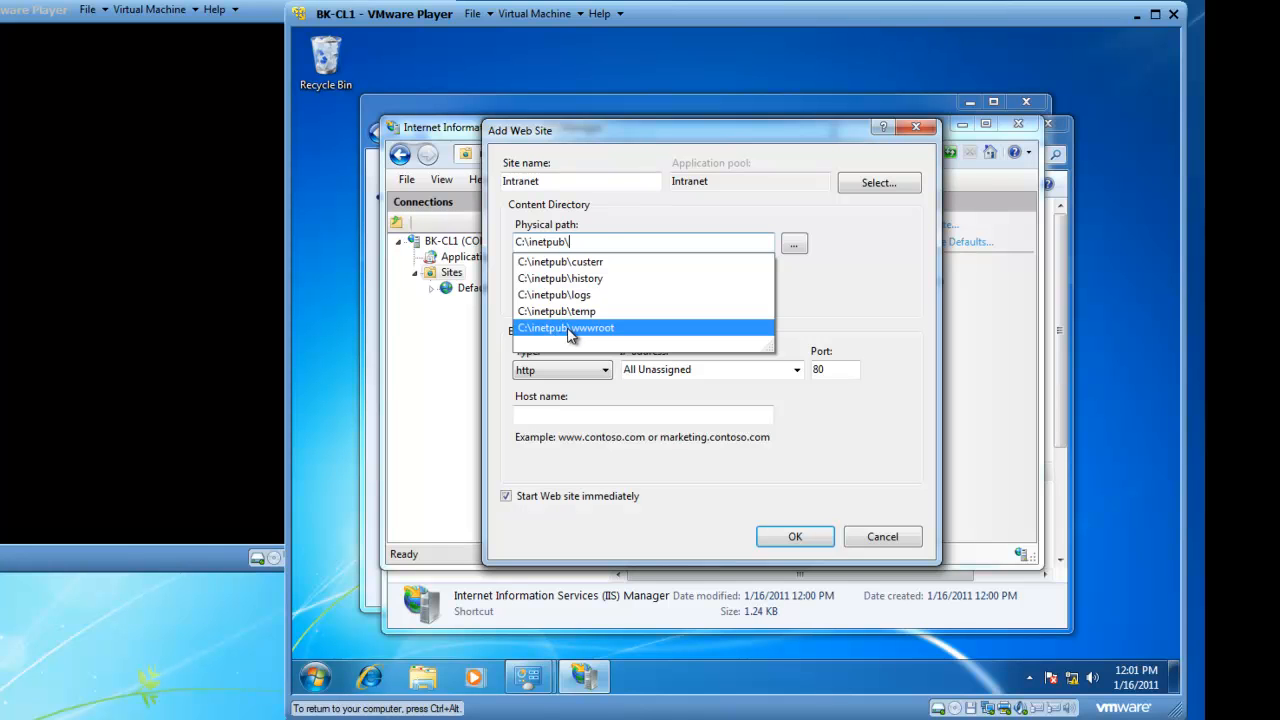
click(572, 327)
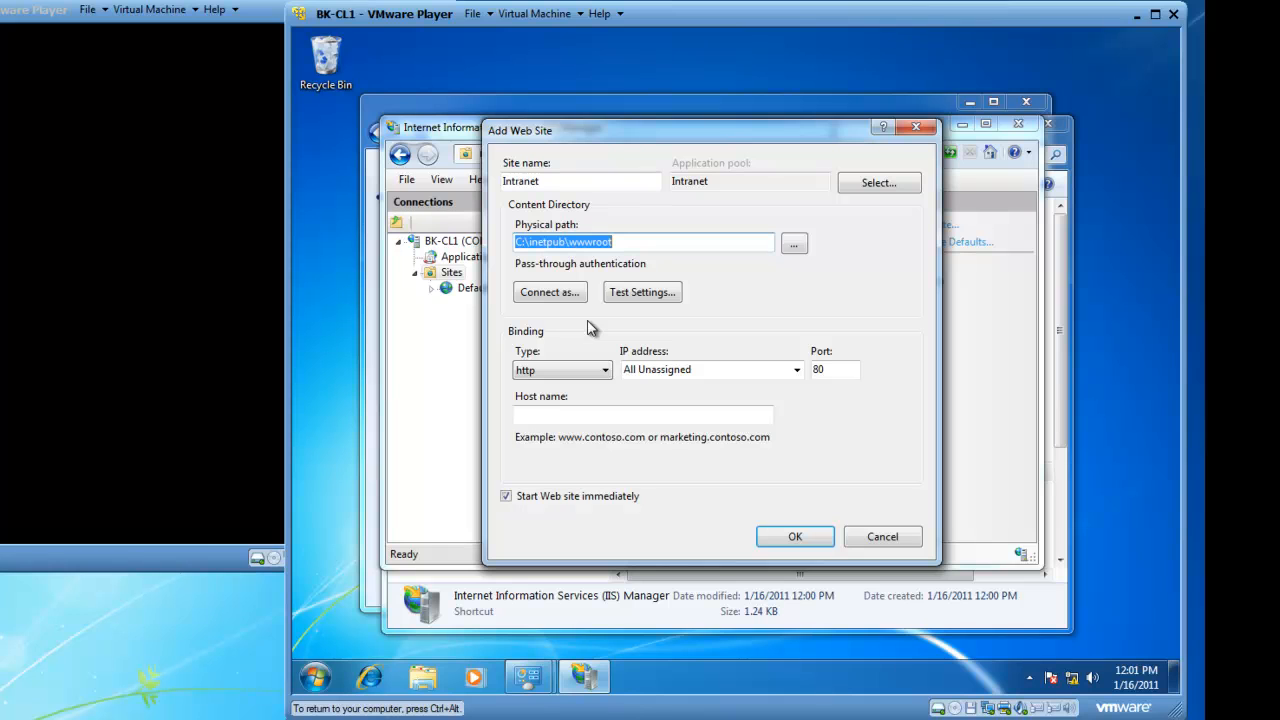
Change the port from 80 to 4444 and create the Intranet website
click(834, 369)
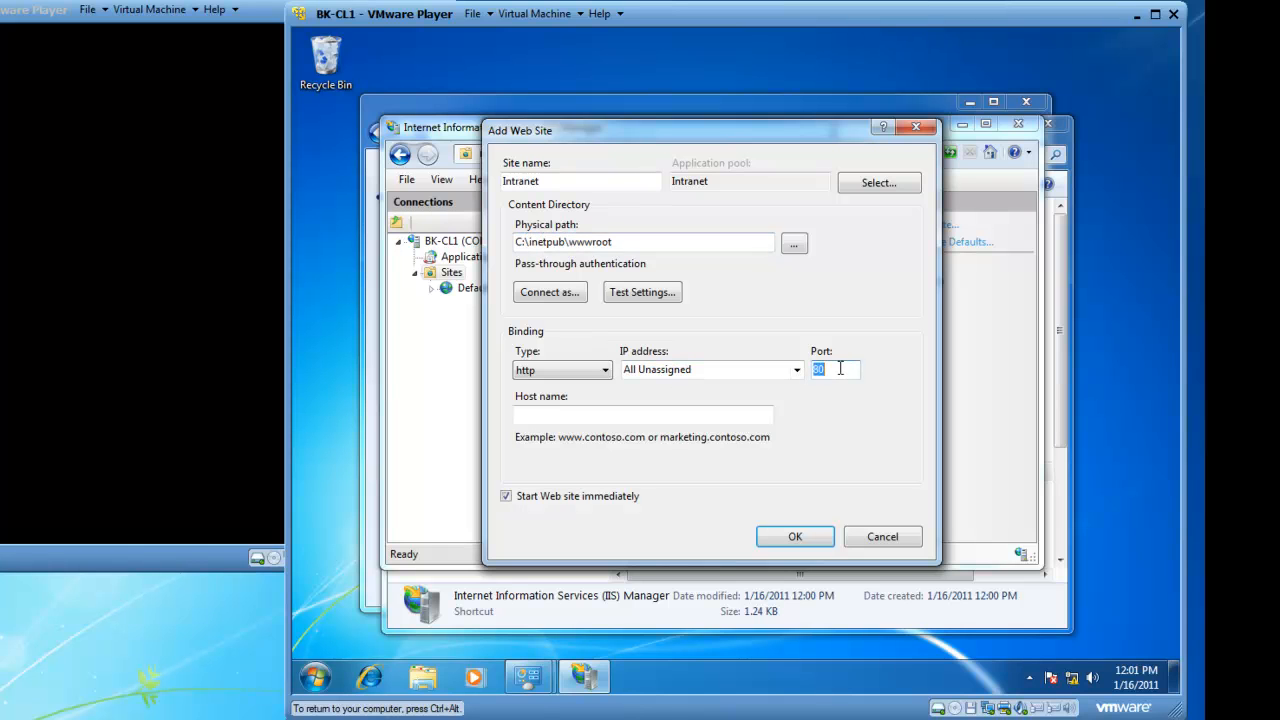
text(4444)
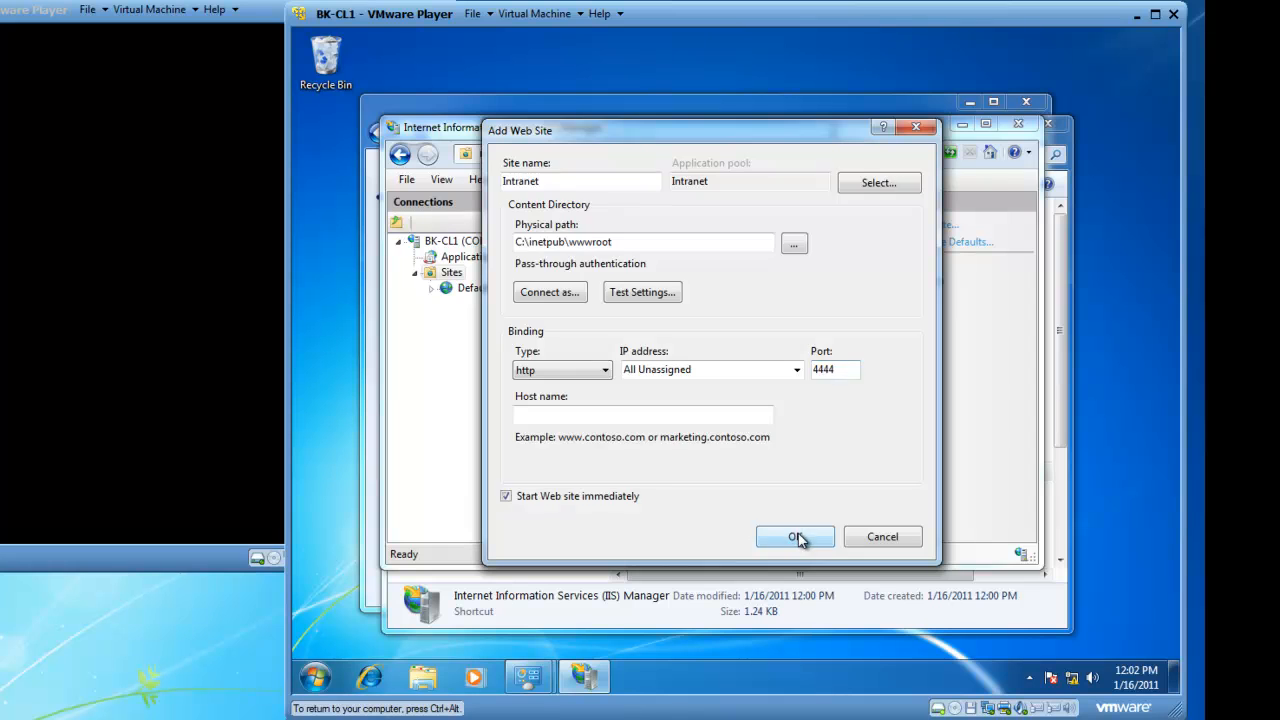
click(795, 537)
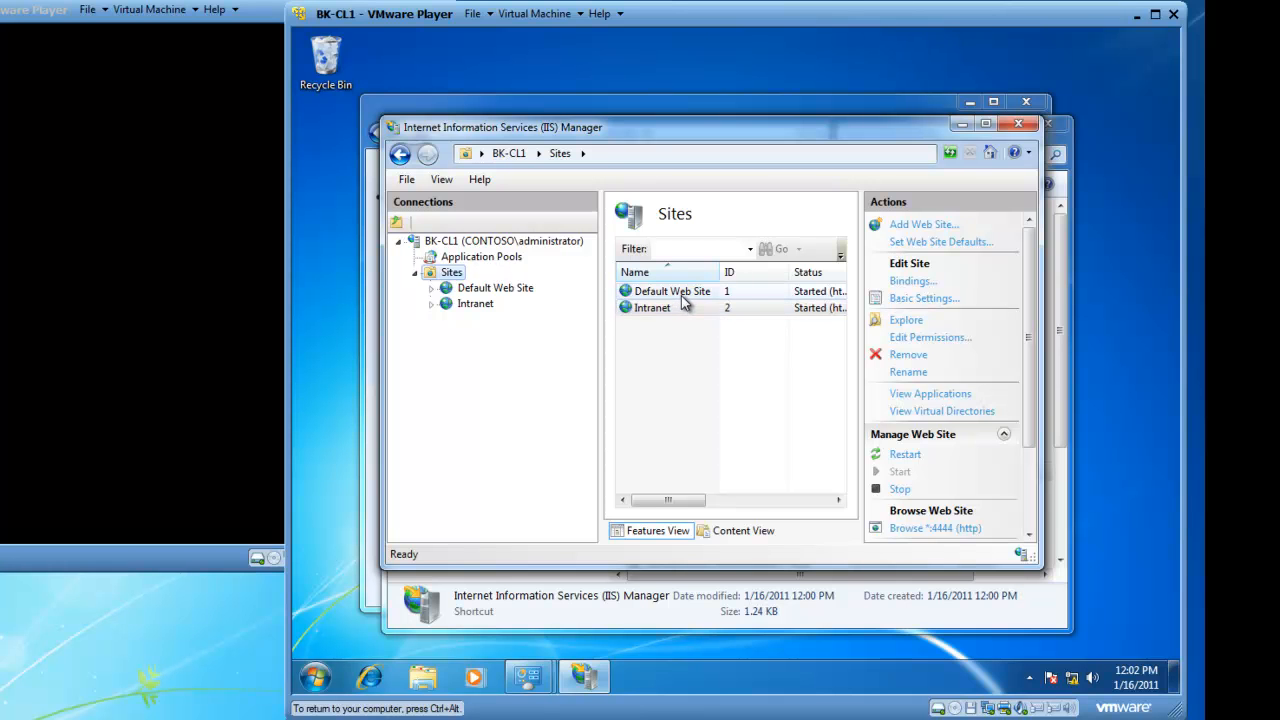
click(652, 307)
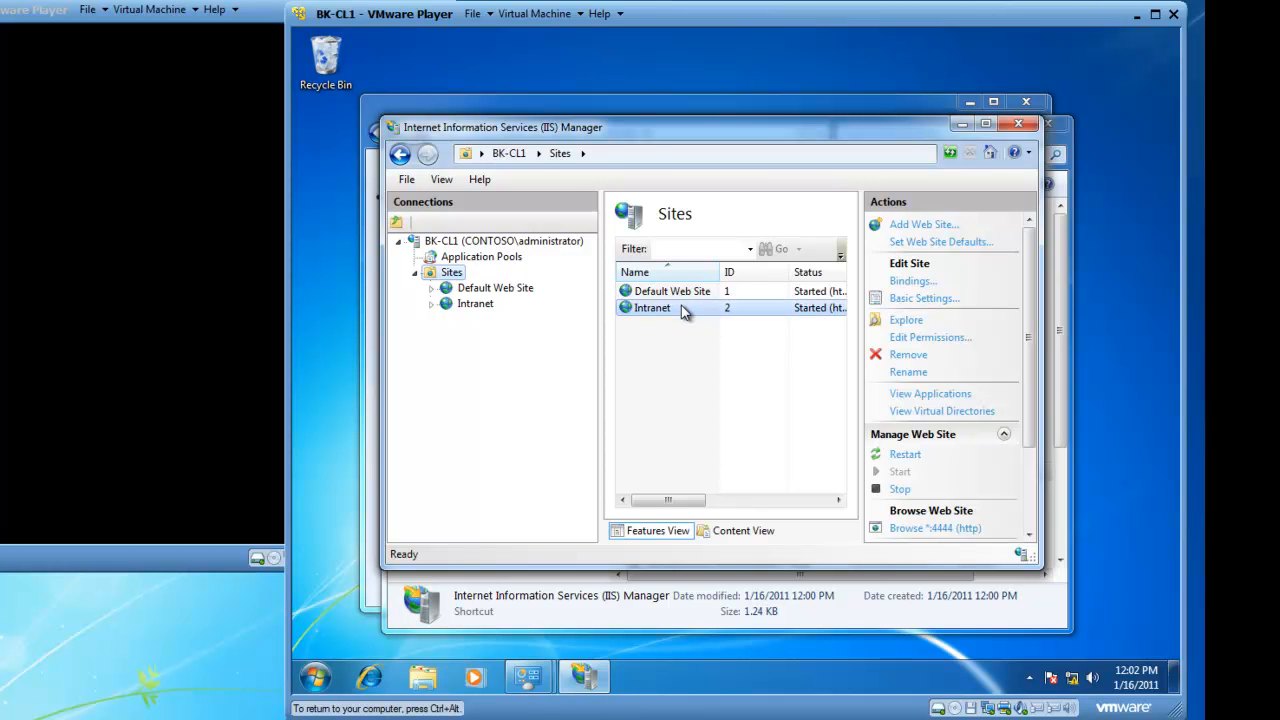